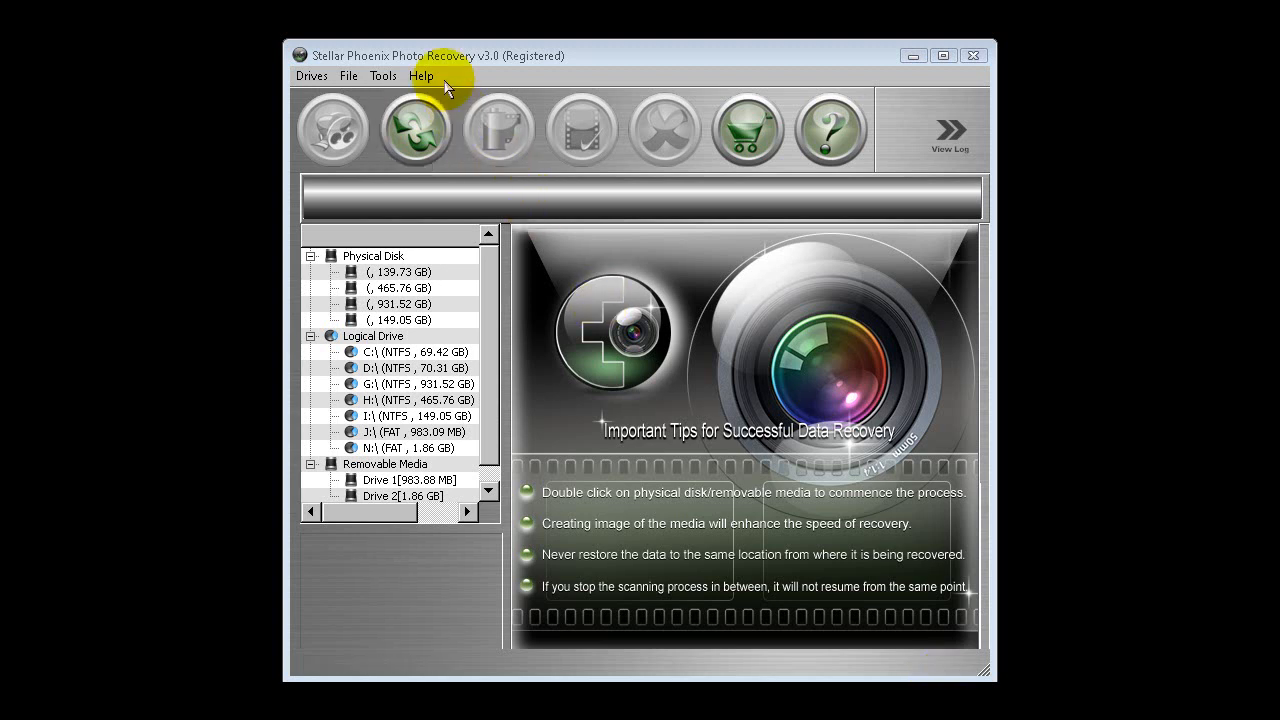
{"action": "mouse_move", "coordinate": [489, 266]}
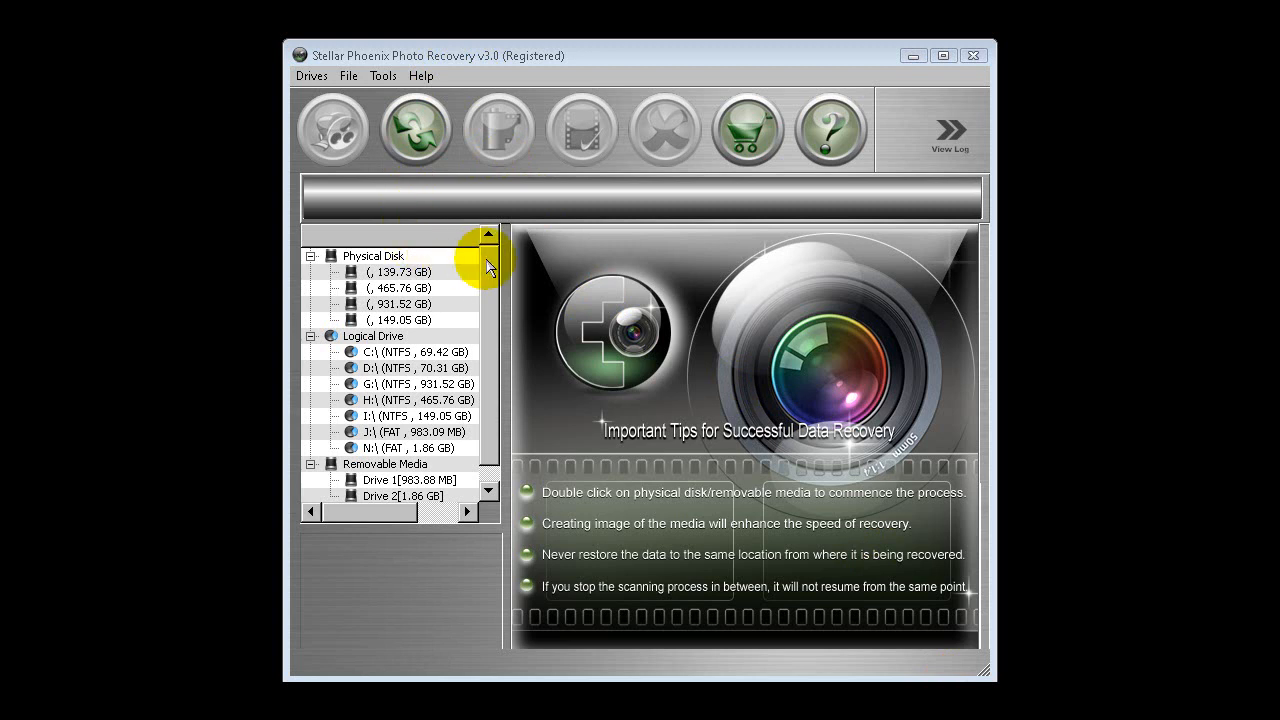
{"action": "mouse_move", "coordinate": [865, 180]}
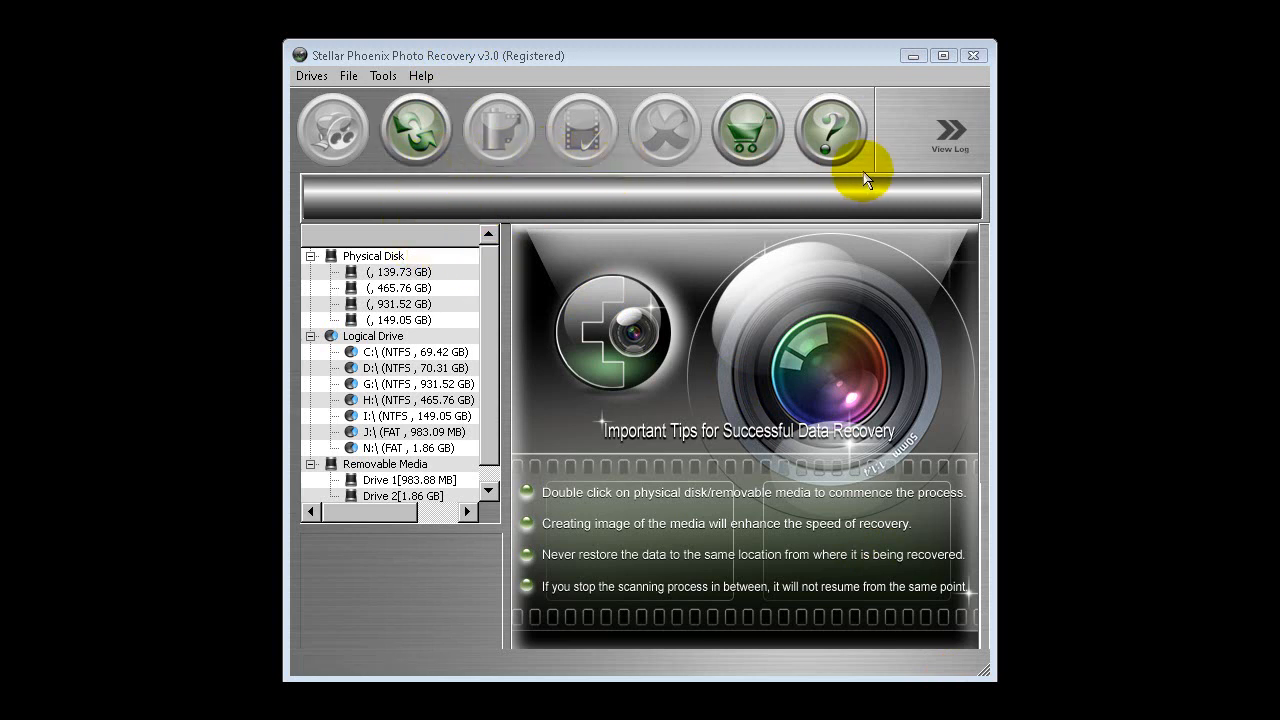
{"action": "mouse_move", "coordinate": [695, 228]}
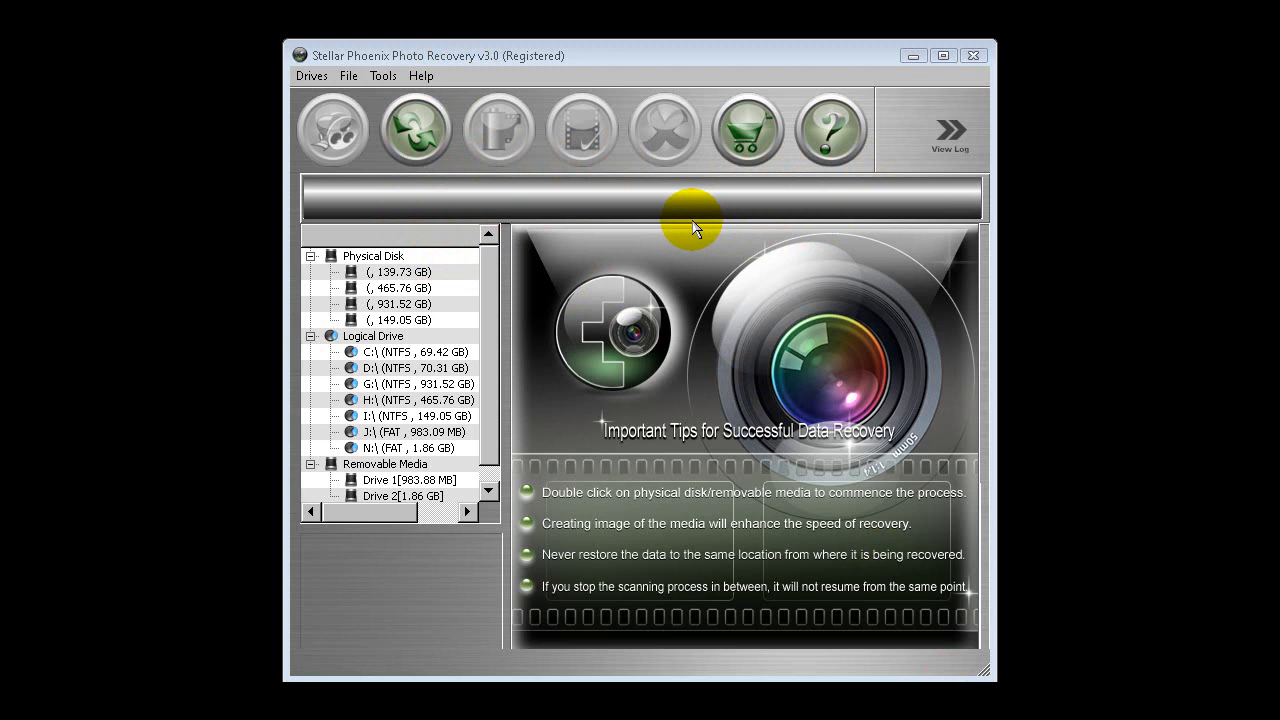
Step: Select the 983.88 MB removable Drive 1 and open its recovery action options
{"action": "scroll", "scroll_direction": "down", "scroll_amount": 3}
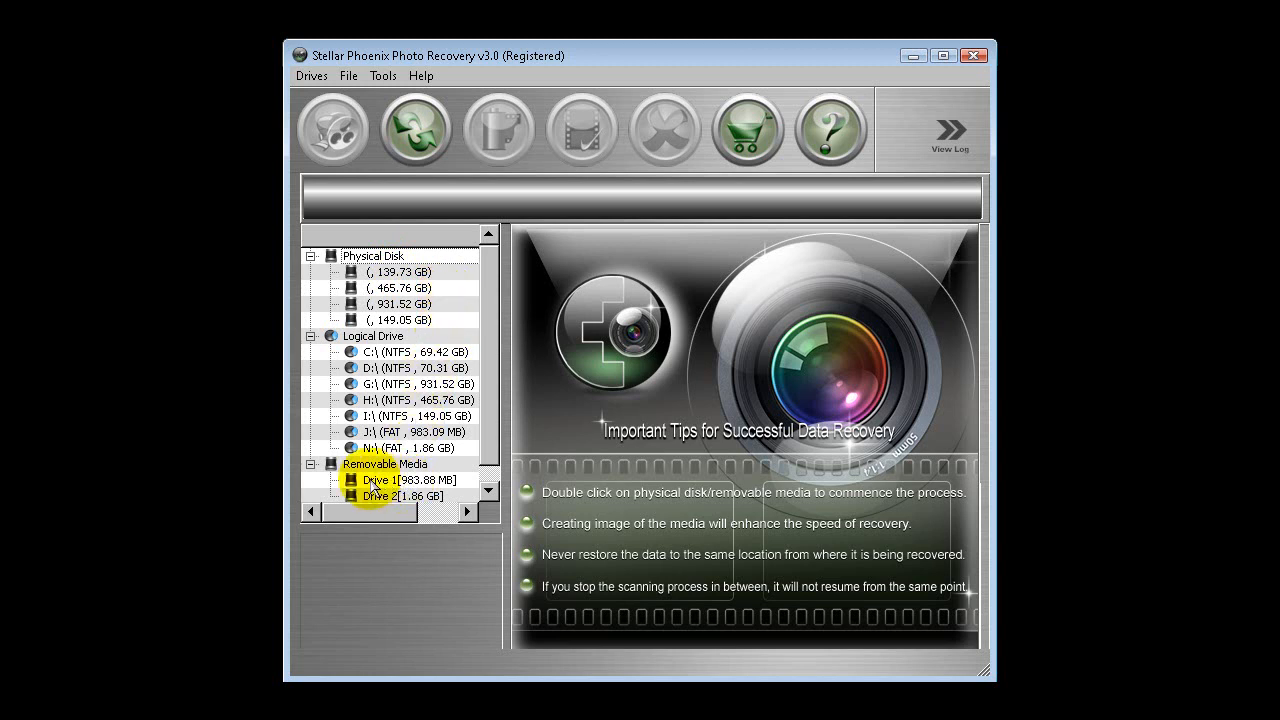
{"action": "left_click", "coordinate": [409, 480]}
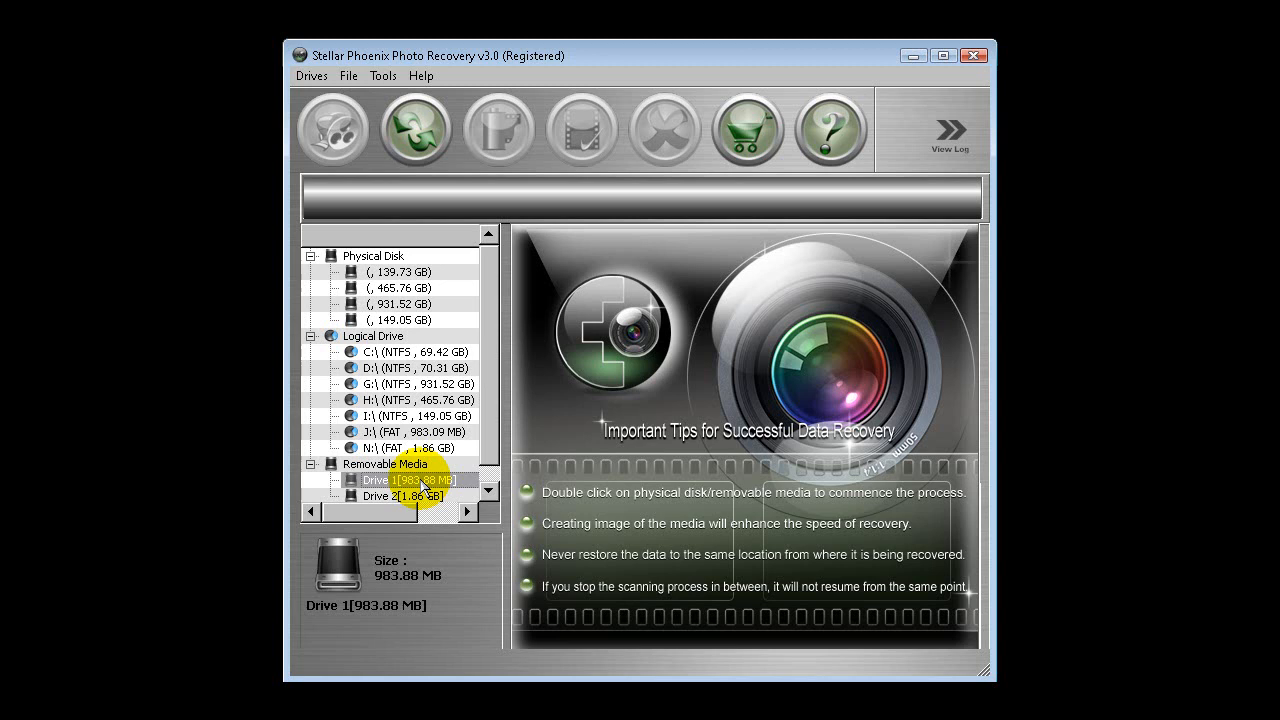
{"action": "double_click", "coordinate": [407, 480]}
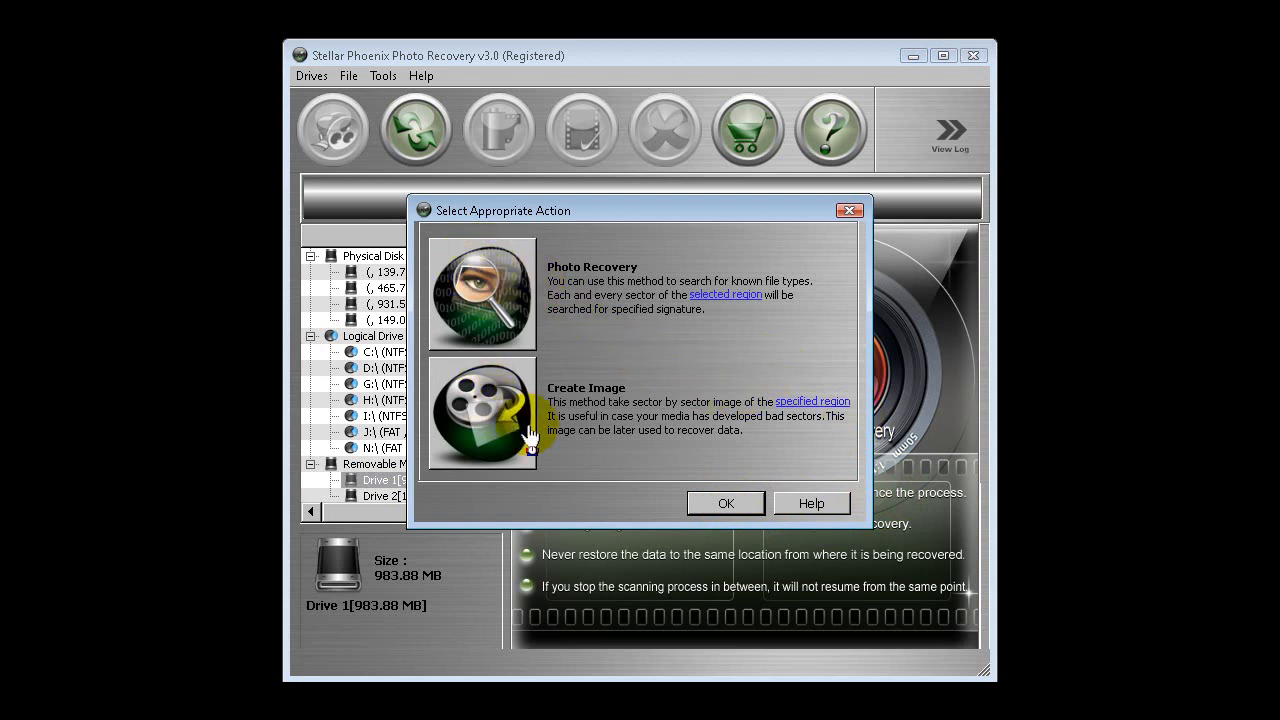
{"action": "mouse_move", "coordinate": [512, 440]}
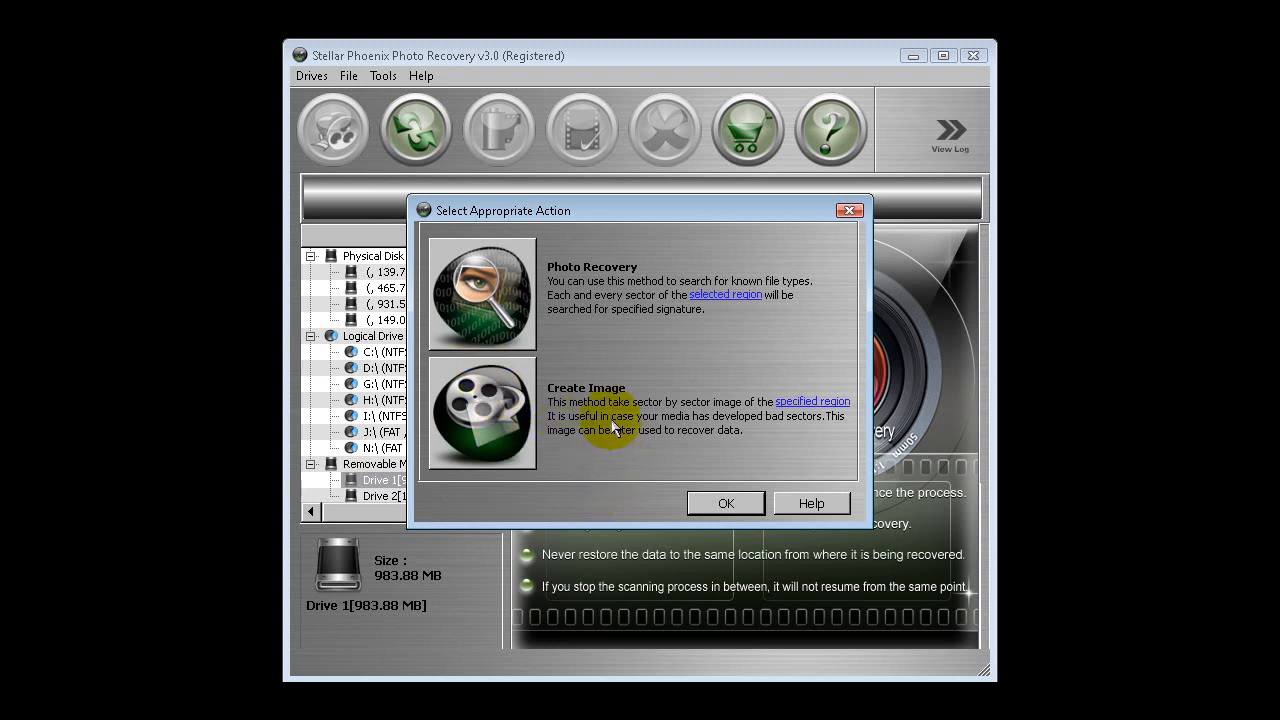
{"action": "mouse_move", "coordinate": [498, 305]}
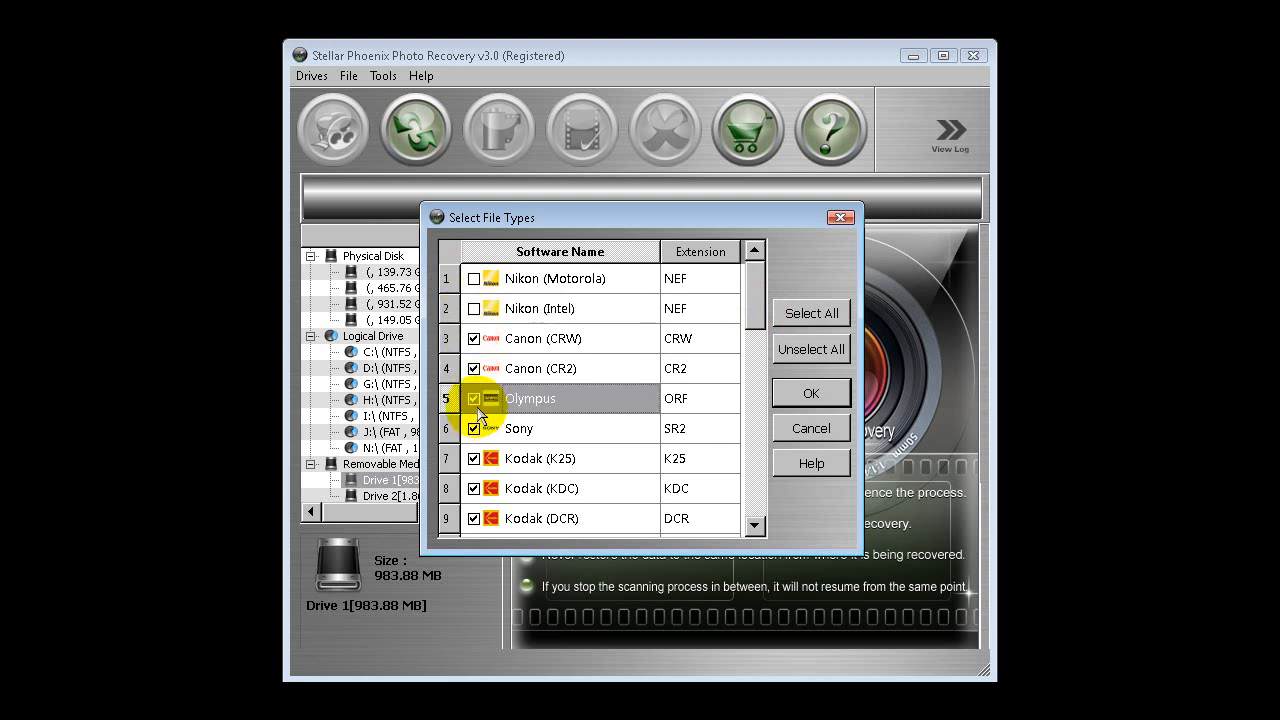
Step: Untick Olympus raw, PNG, WAV, MP3 and QuickTime file types, keeping CRW and CR2
{"action": "left_click", "coordinate": [473, 398]}
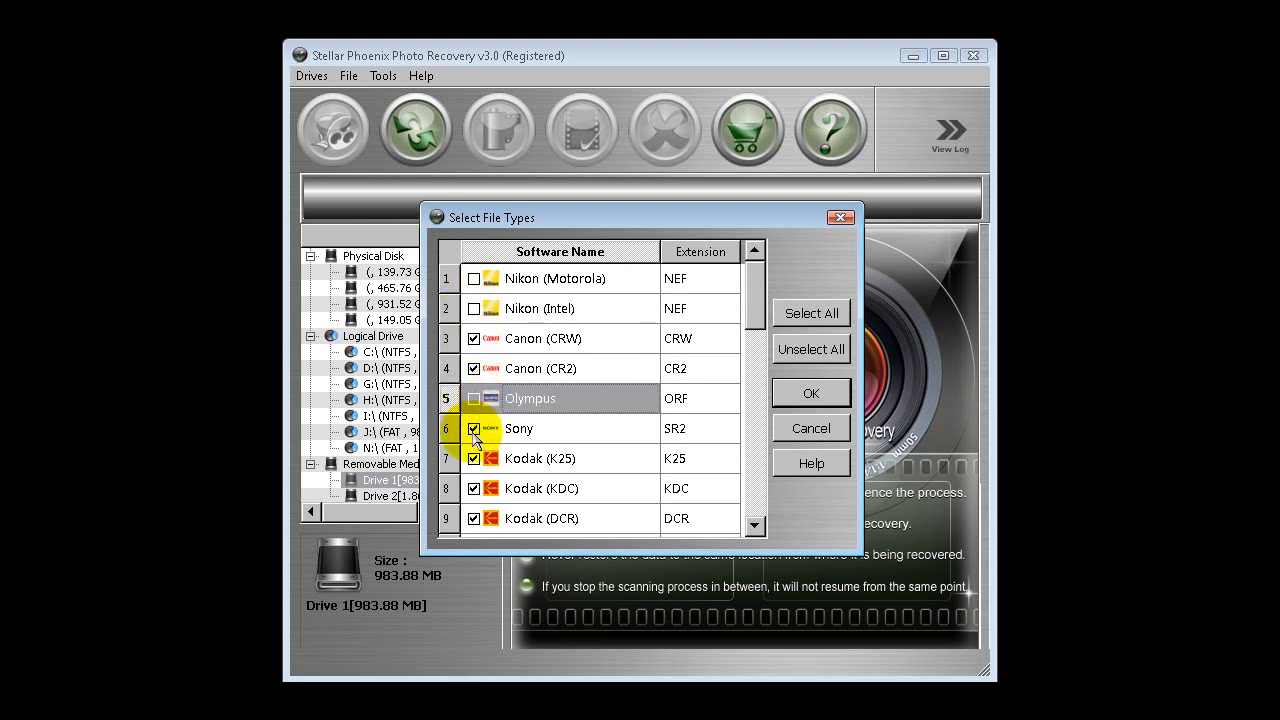
{"action": "scroll", "scroll_direction": "down", "scroll_amount": 3}
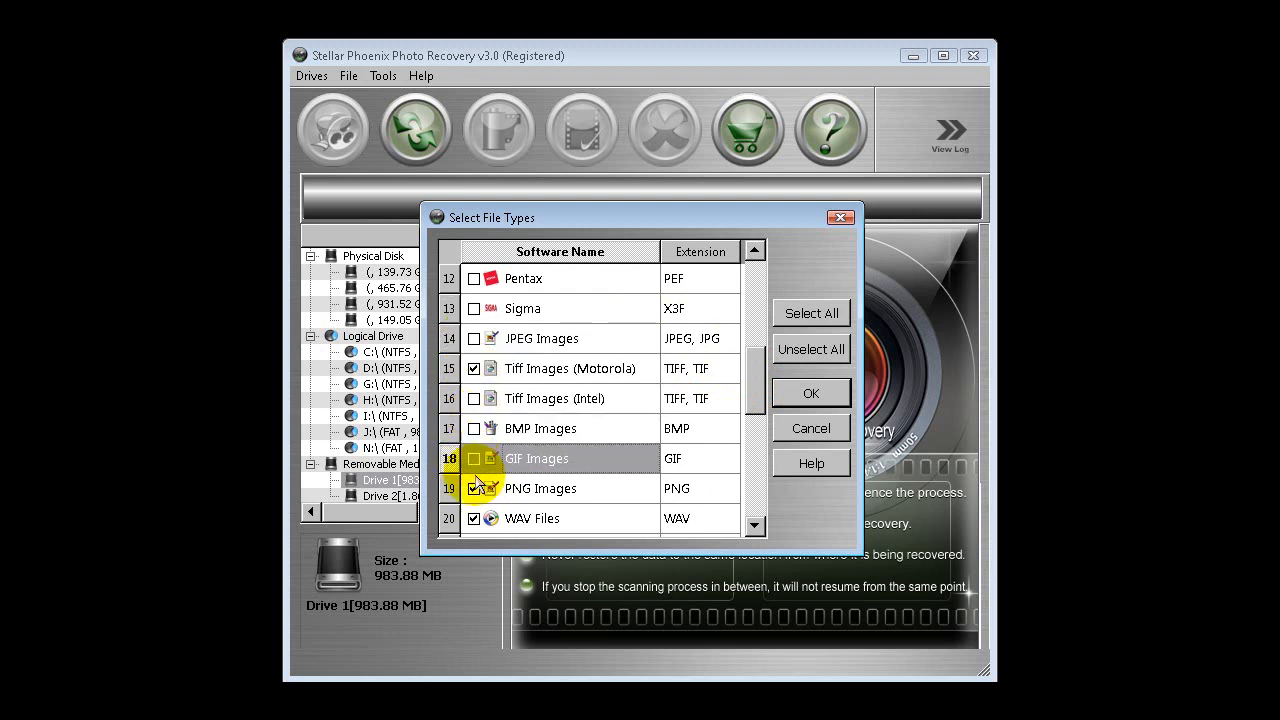
{"action": "left_click", "coordinate": [473, 488]}
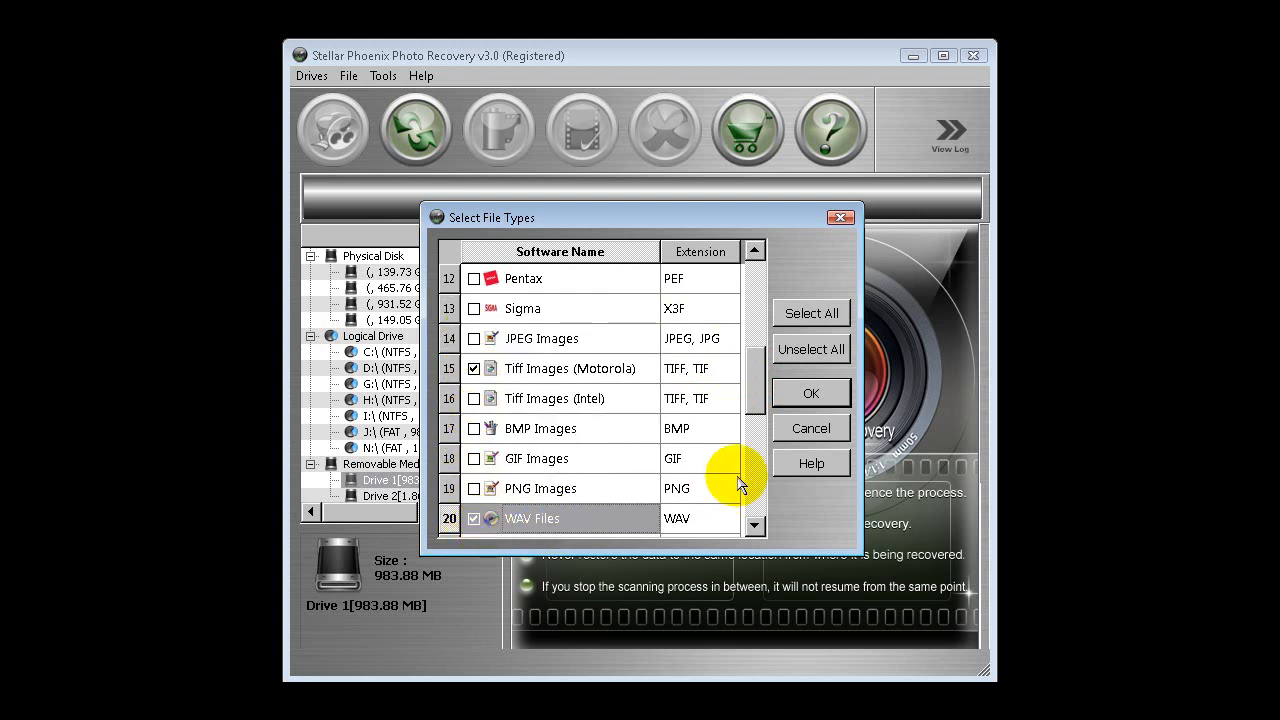
{"action": "left_click", "coordinate": [474, 368]}
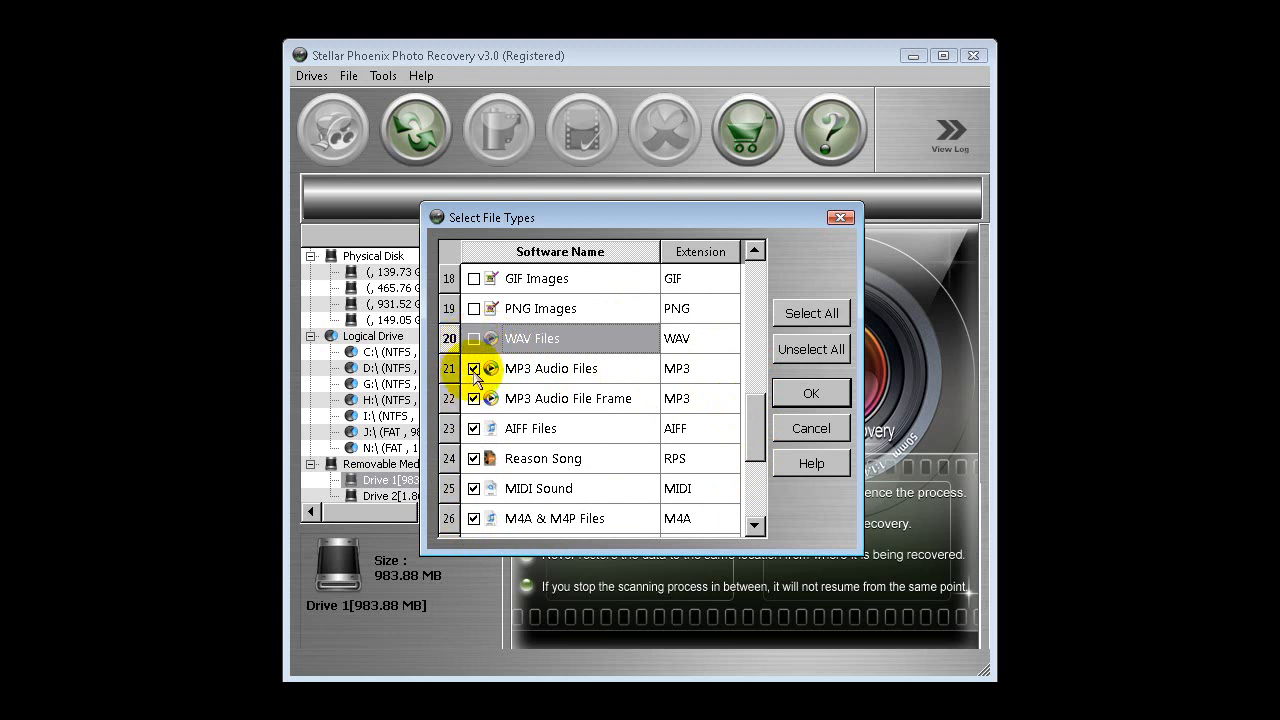
{"action": "left_click", "coordinate": [473, 398]}
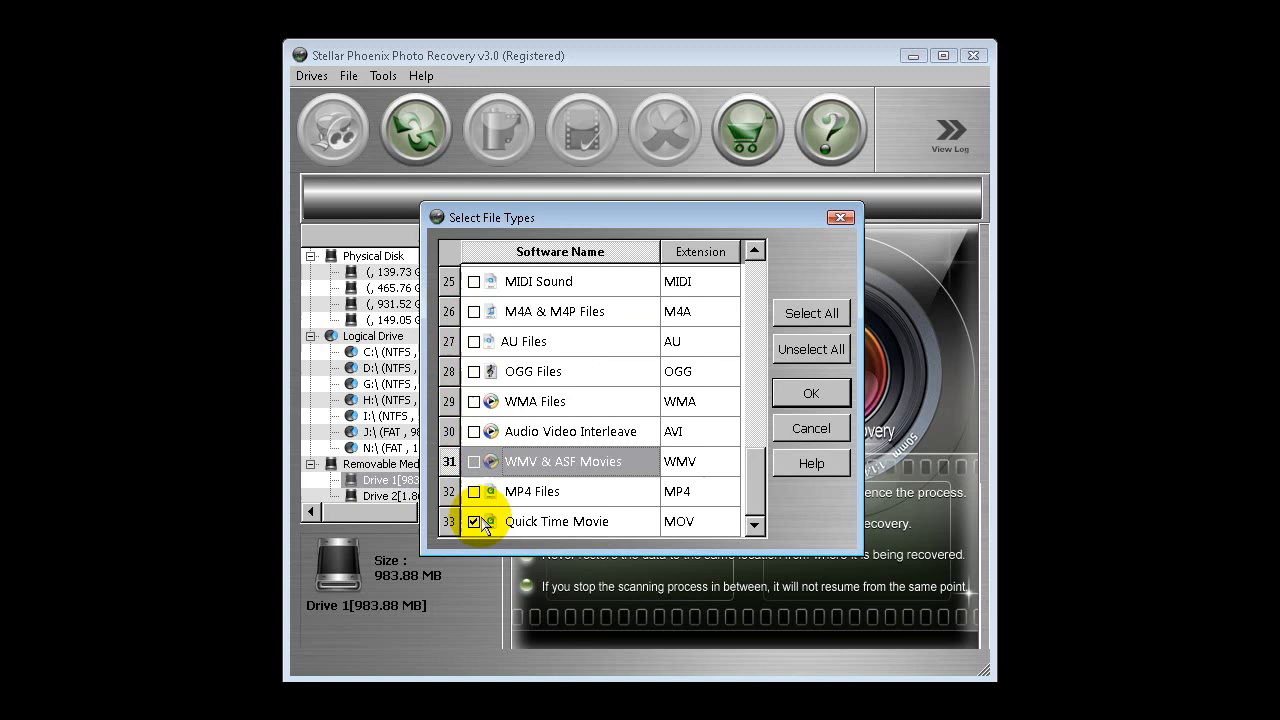
{"action": "left_click", "coordinate": [473, 521]}
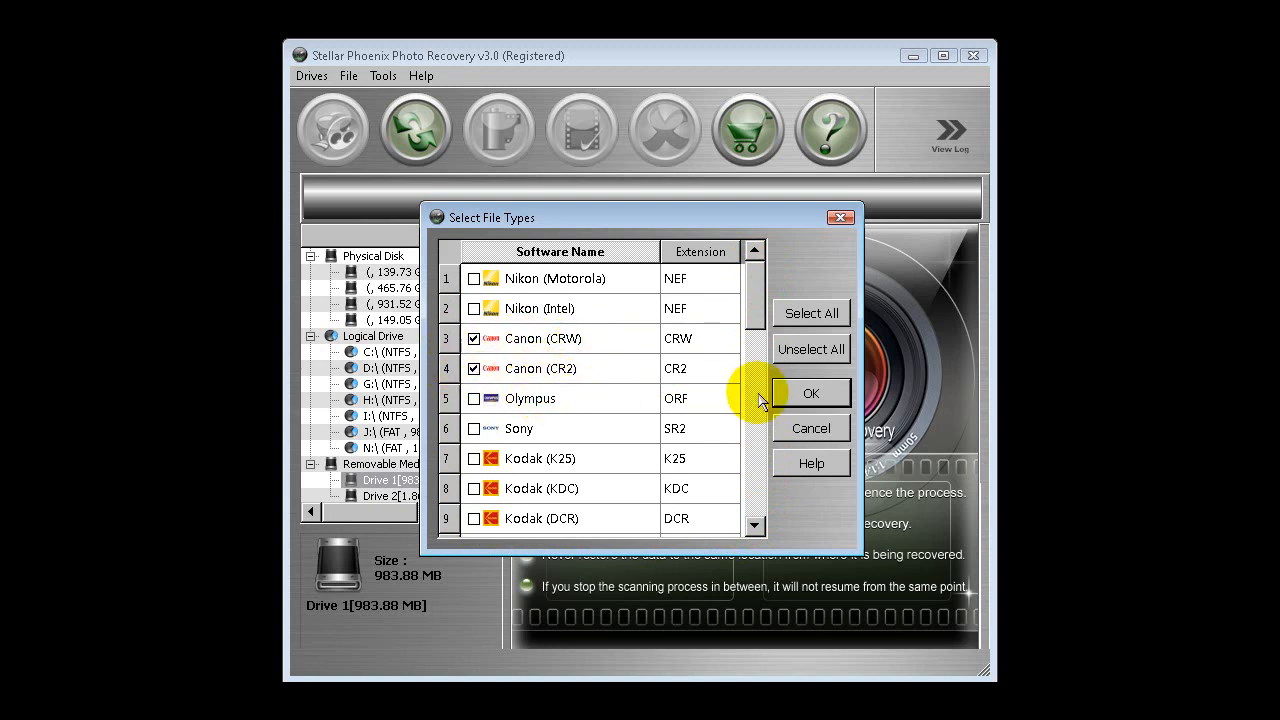
{"action": "left_click", "coordinate": [811, 393]}
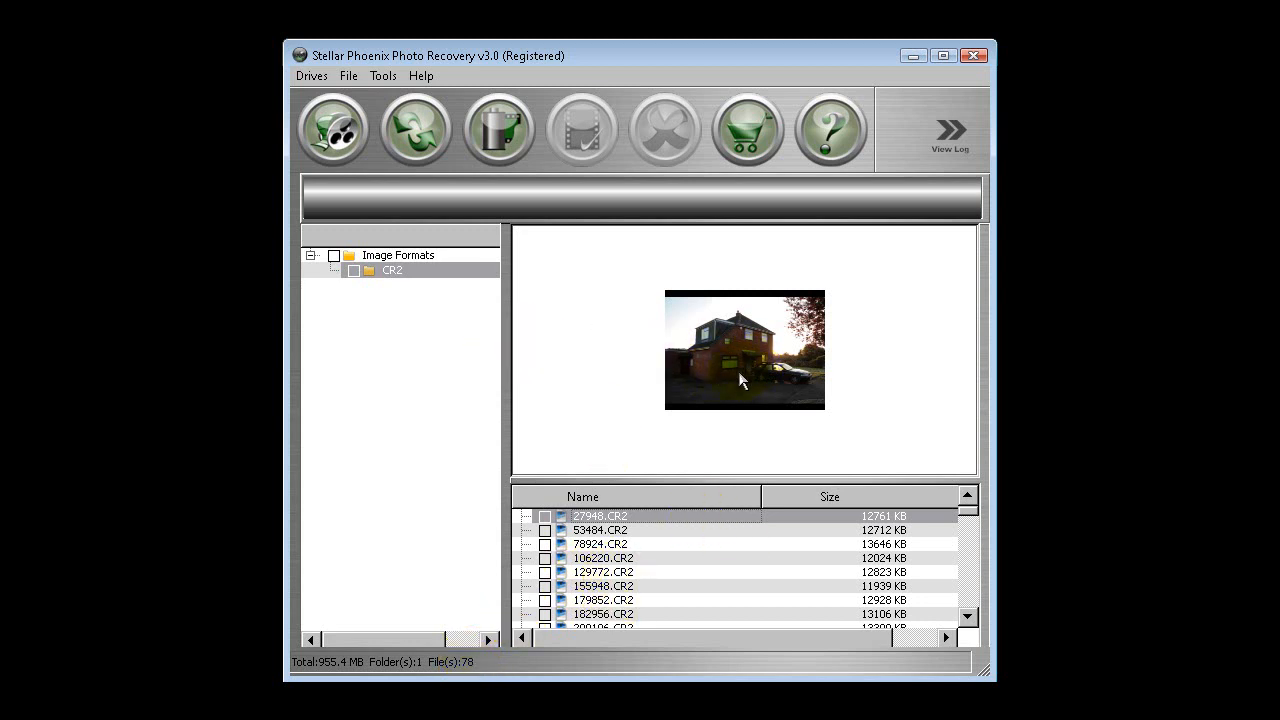
{"action": "mouse_move", "coordinate": [600, 557]}
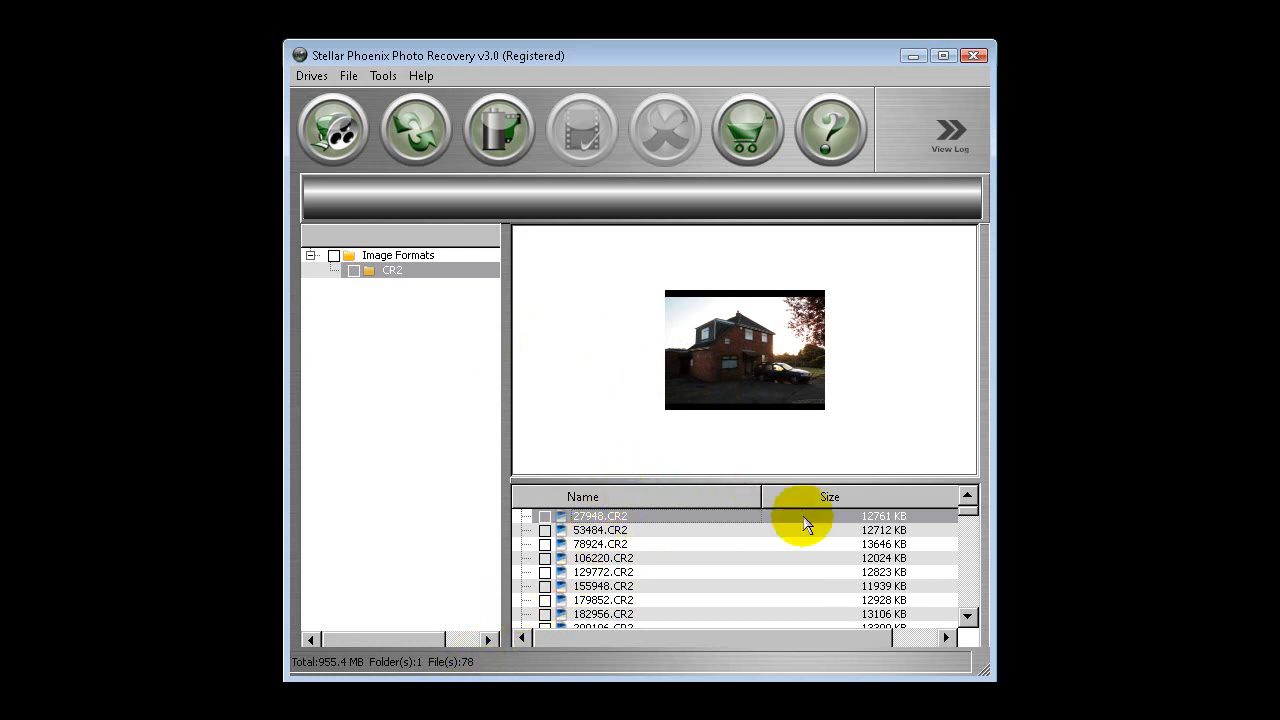
Step: Preview 53484.CR2 and another CR2 photo from the results list
{"action": "left_click", "coordinate": [600, 529]}
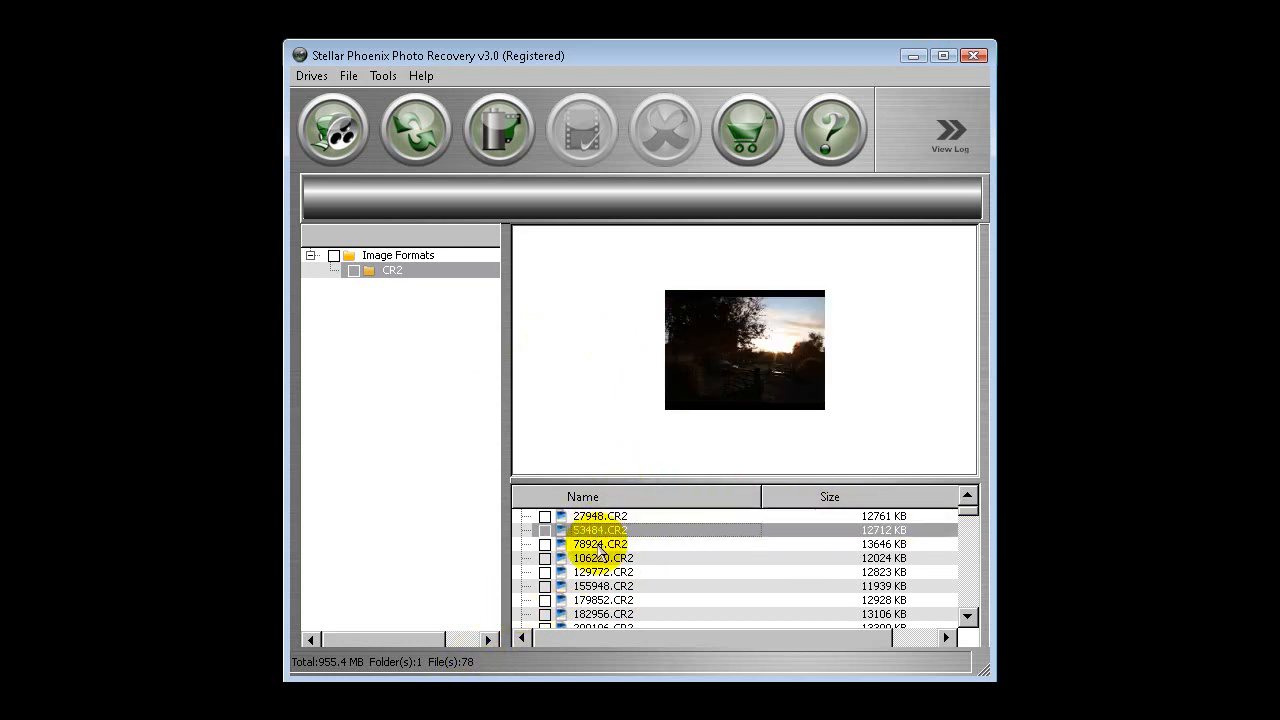
{"action": "left_click", "coordinate": [595, 516]}
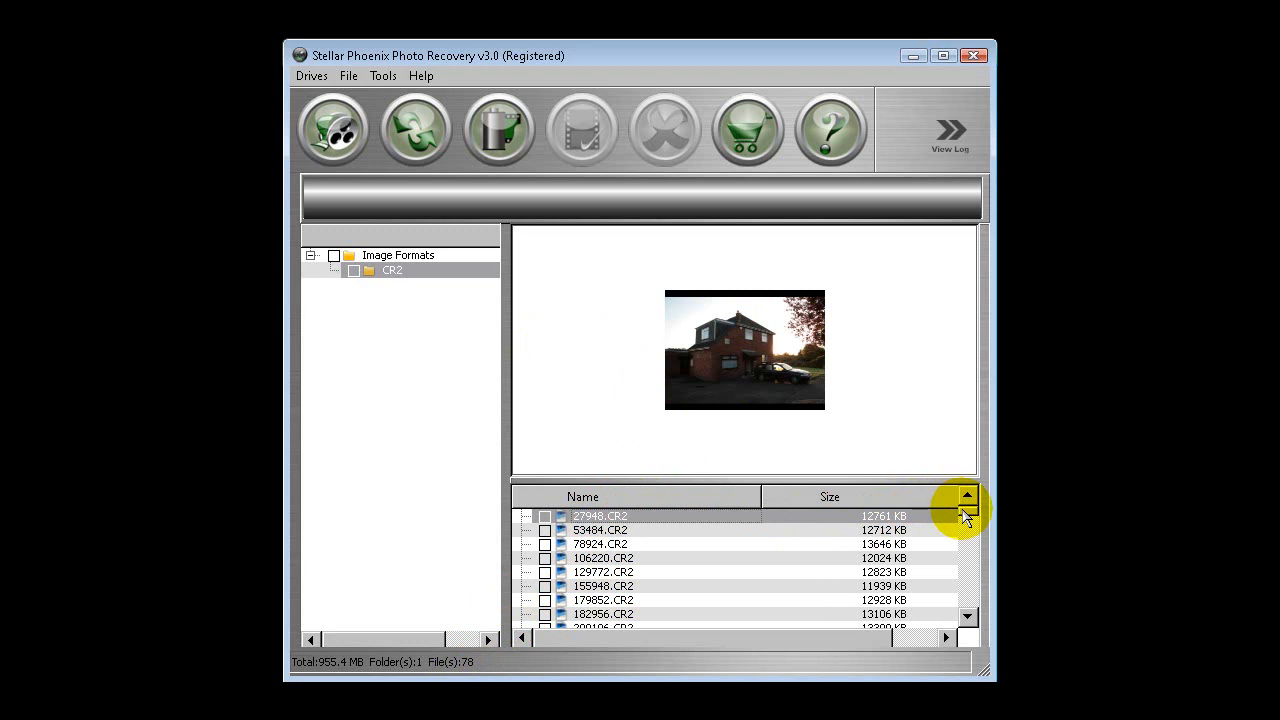
{"action": "mouse_move", "coordinate": [755, 410]}
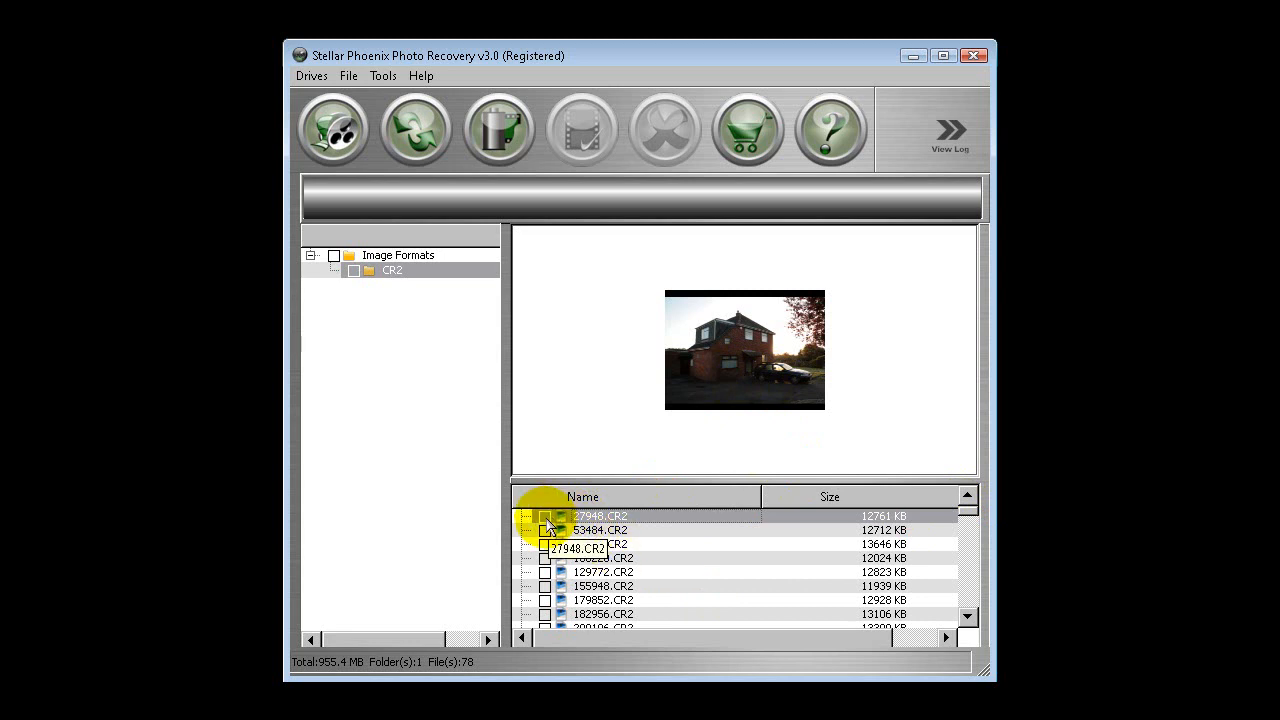
Step: Mark 27948.CR2 for recovery and preview 1584460.CR2 and 1635788.CR2
{"action": "left_click", "coordinate": [333, 255]}
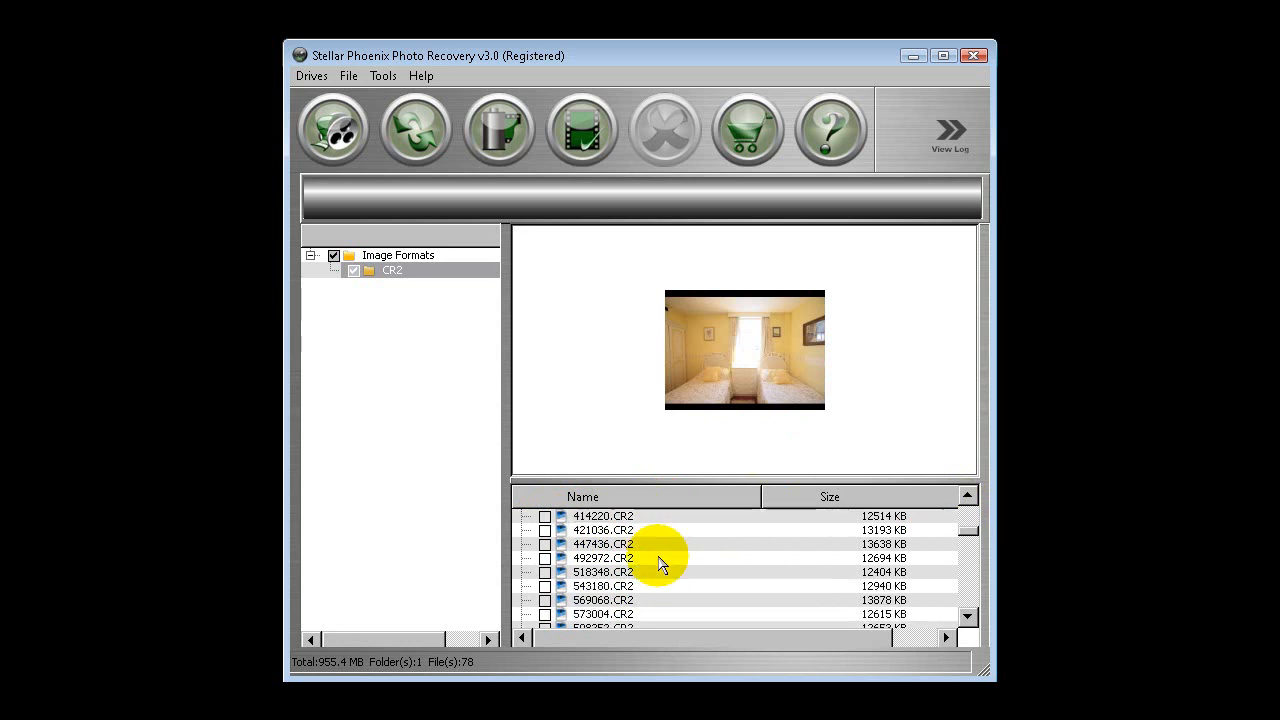
{"action": "scroll", "scroll_direction": "down", "scroll_amount": 3}
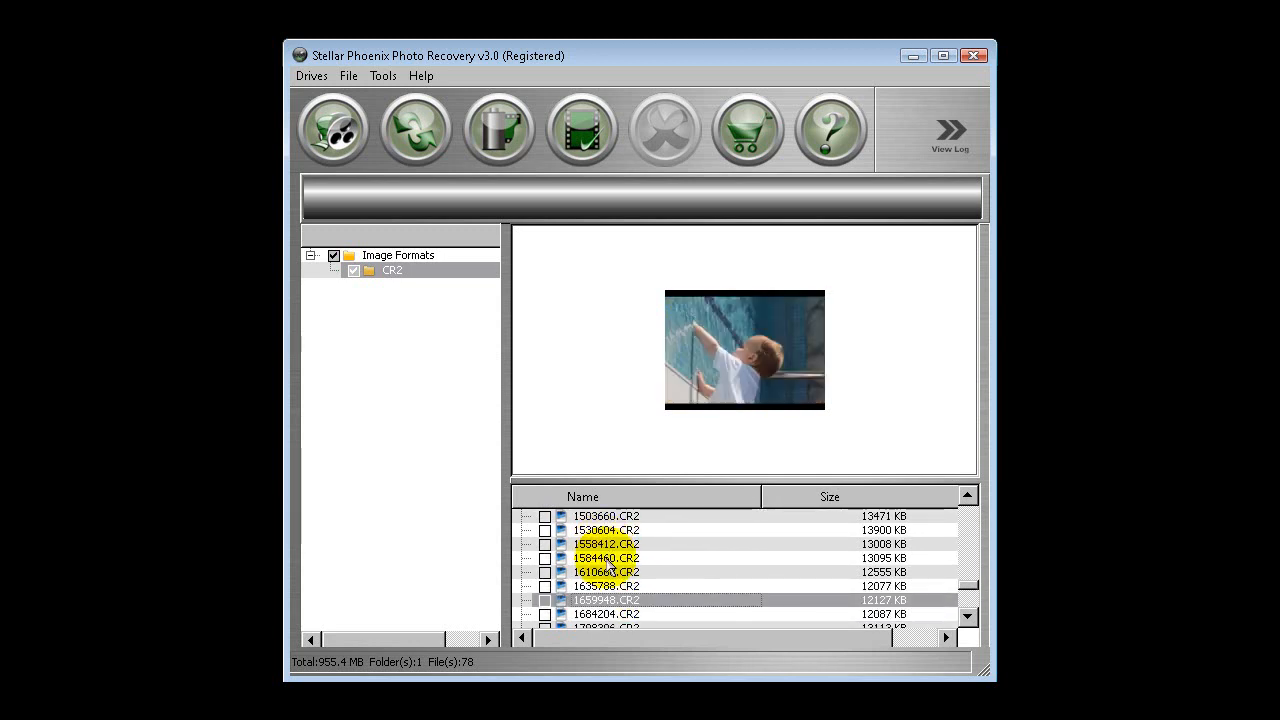
{"action": "left_click", "coordinate": [605, 558]}
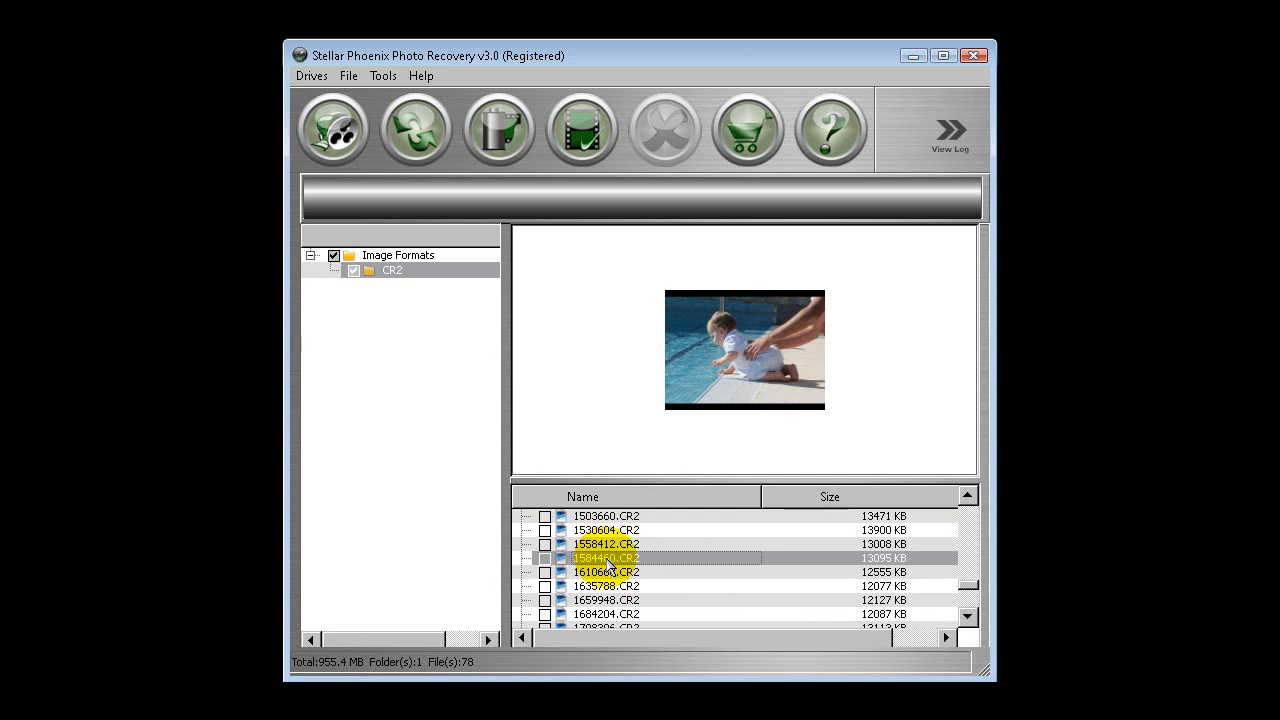
{"action": "left_click", "coordinate": [607, 585]}
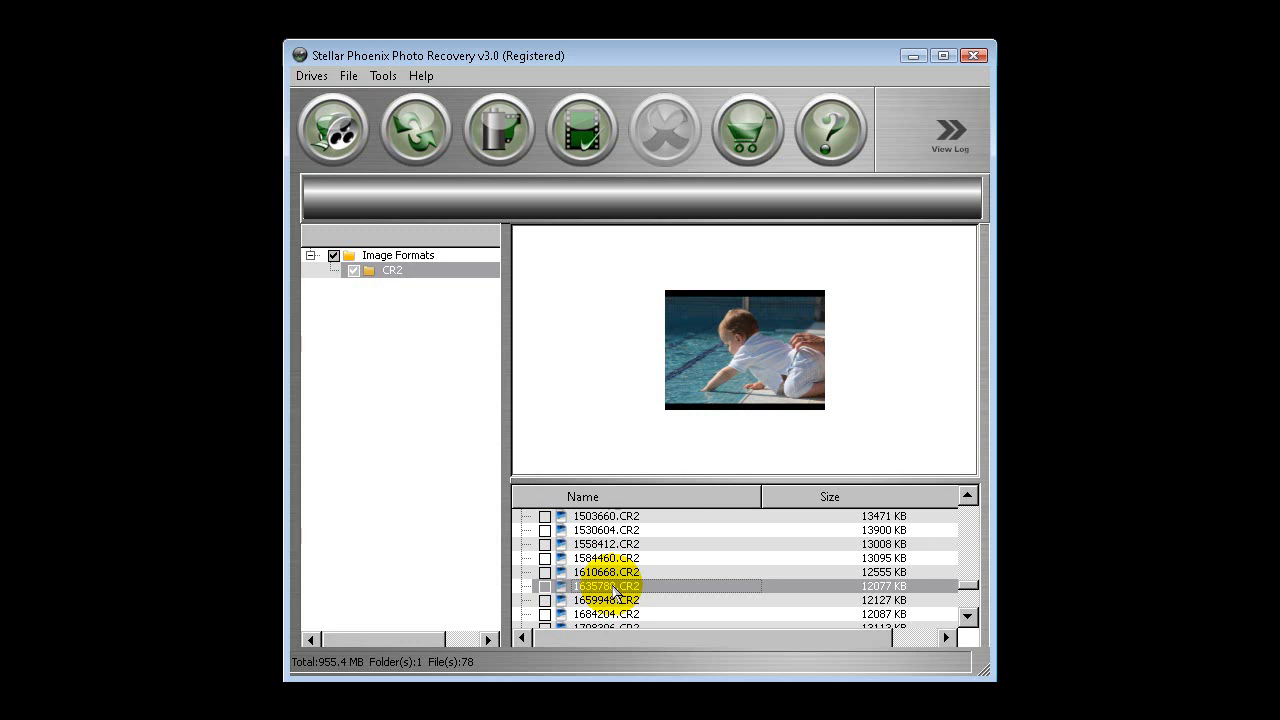
Step: Preview 1965175.CR2, then settle on 1945775.CR2 showing two children at a table
{"action": "scroll", "scroll_direction": "down", "scroll_amount": 3}
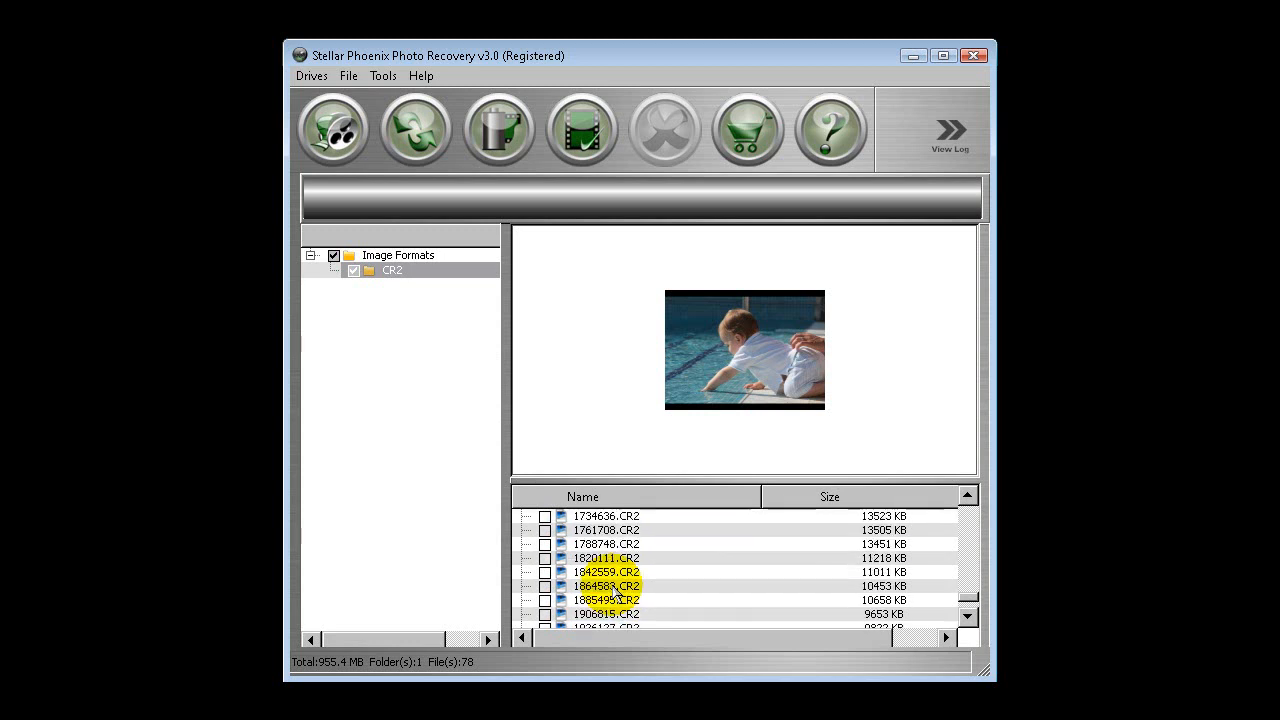
{"action": "scroll", "scroll_direction": "down", "scroll_amount": 3}
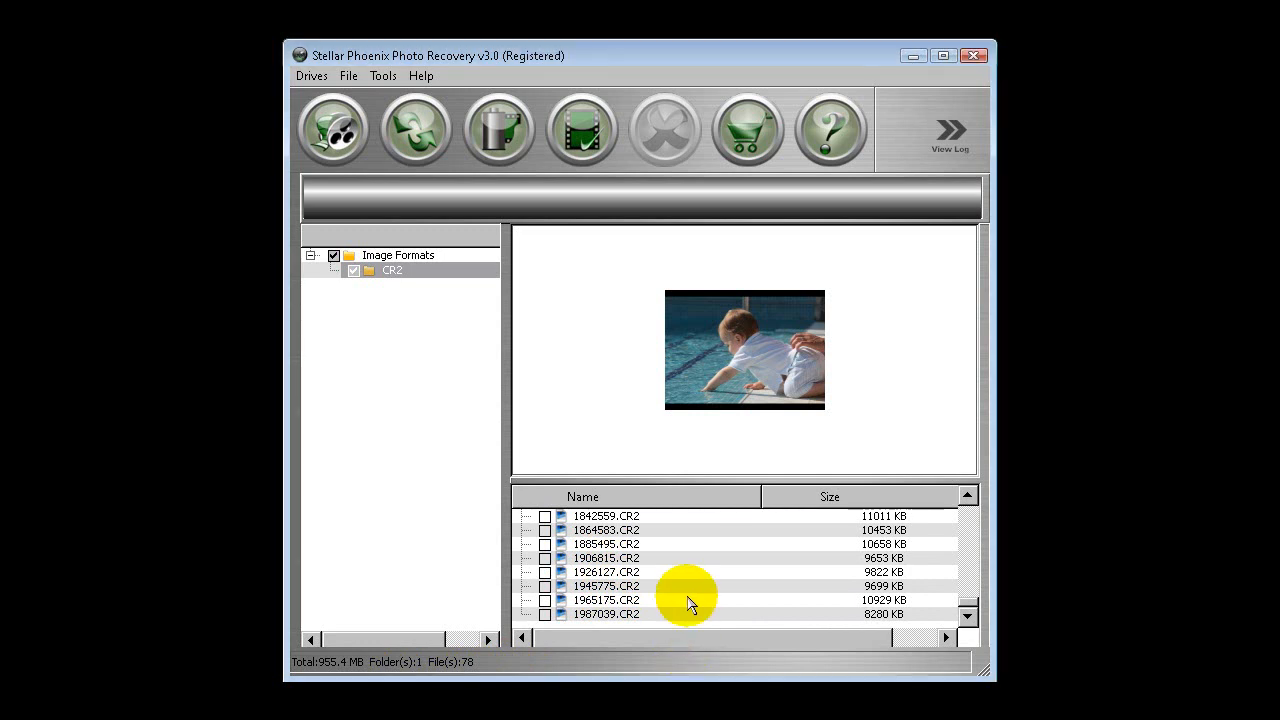
{"action": "left_click", "coordinate": [604, 599]}
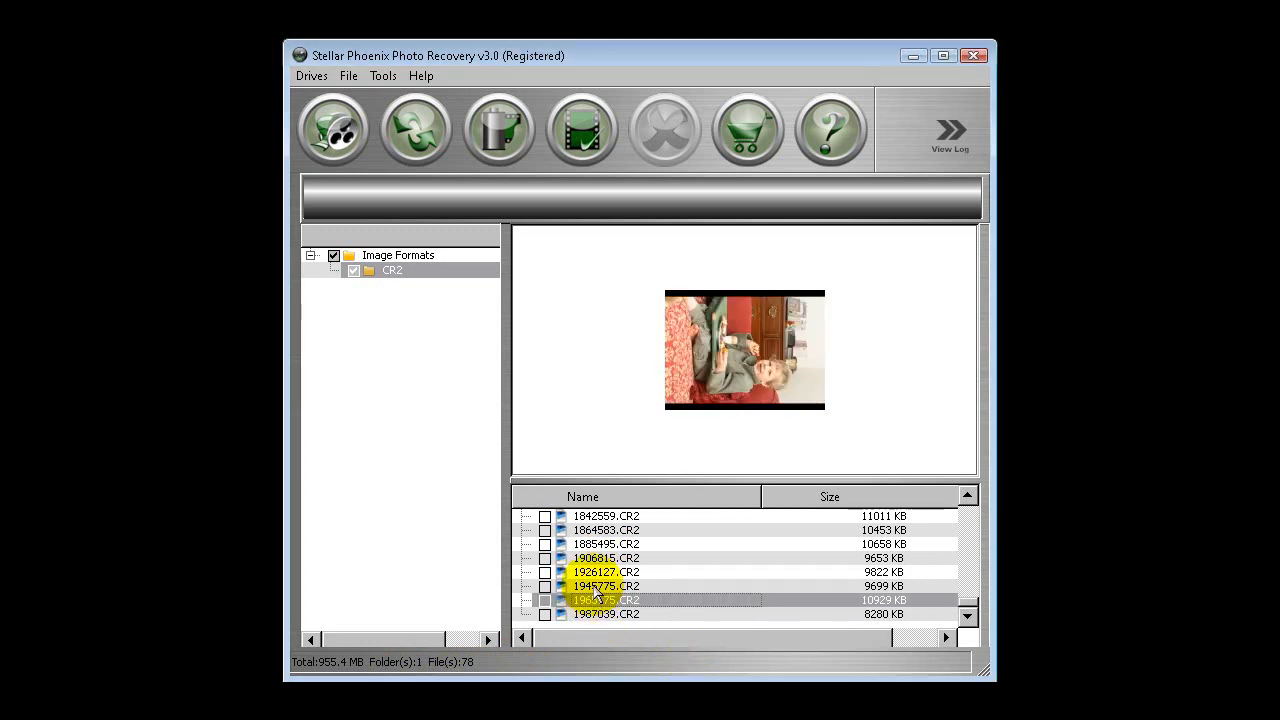
{"action": "left_click", "coordinate": [600, 586]}
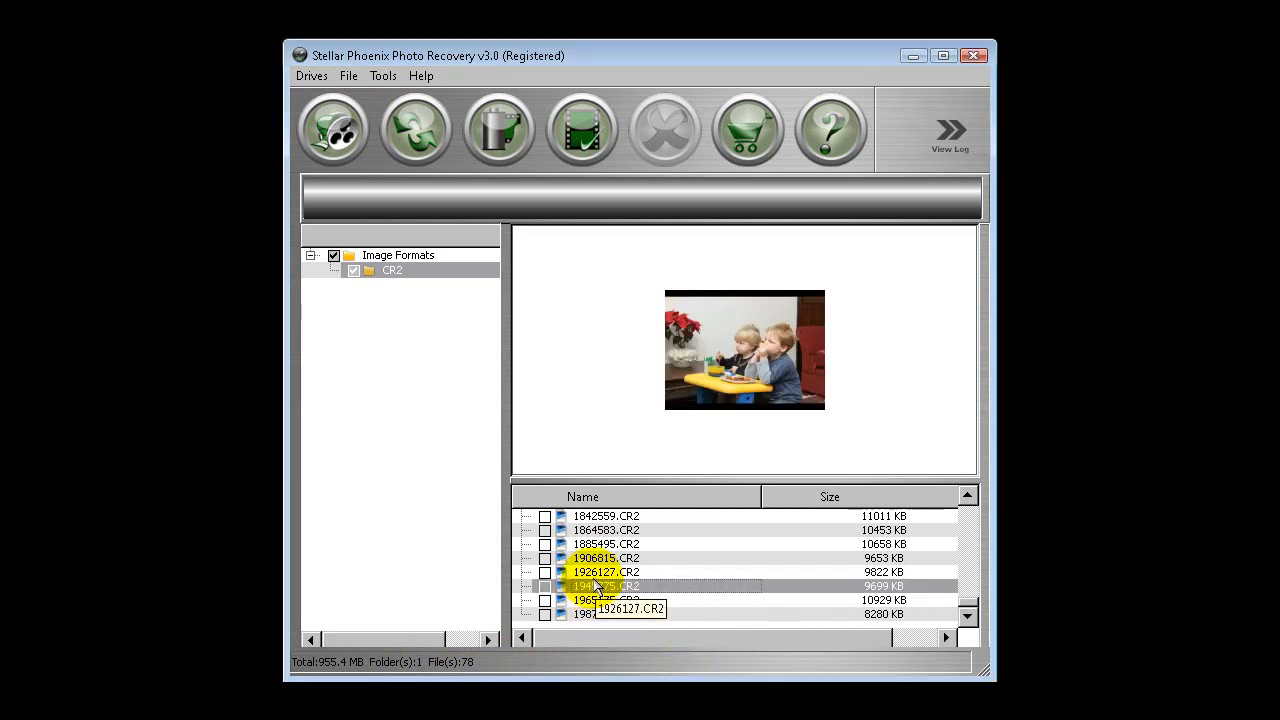
{"action": "left_click", "coordinate": [605, 586]}
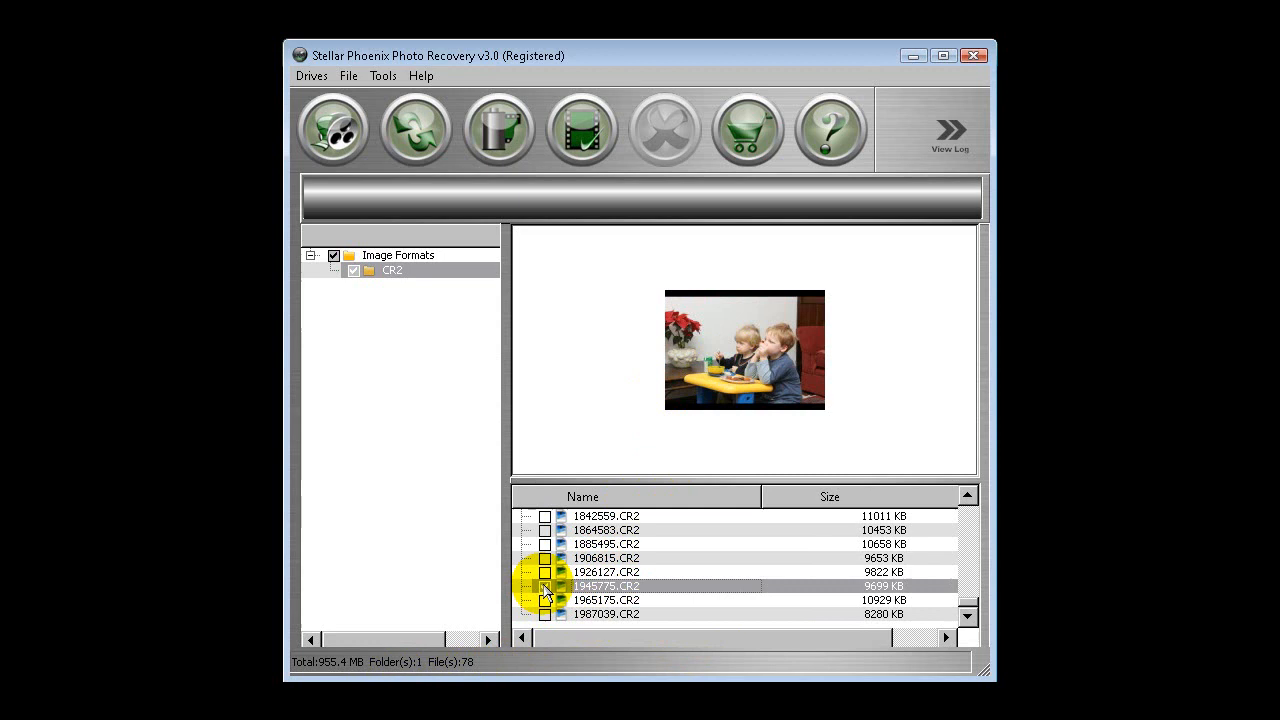
Step: Tick 1945775.CR2 and recover the marked photos
{"action": "left_click", "coordinate": [545, 586]}
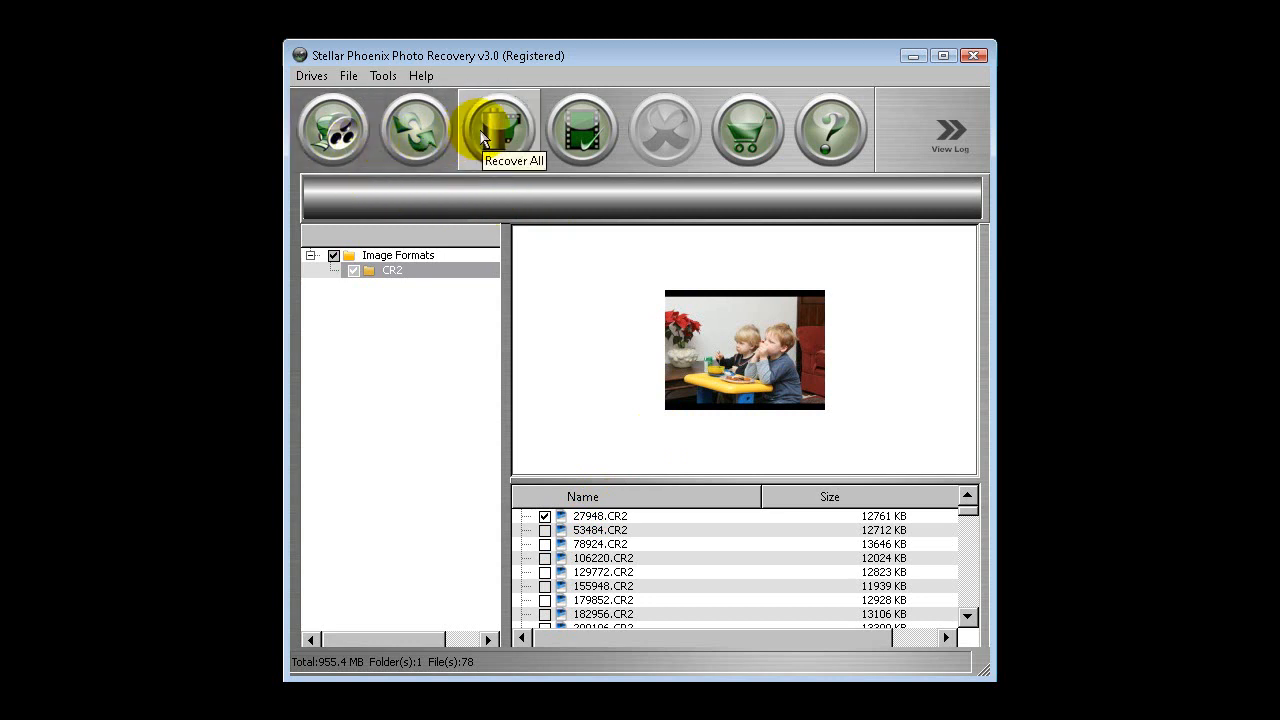
{"action": "mouse_move", "coordinate": [582, 130]}
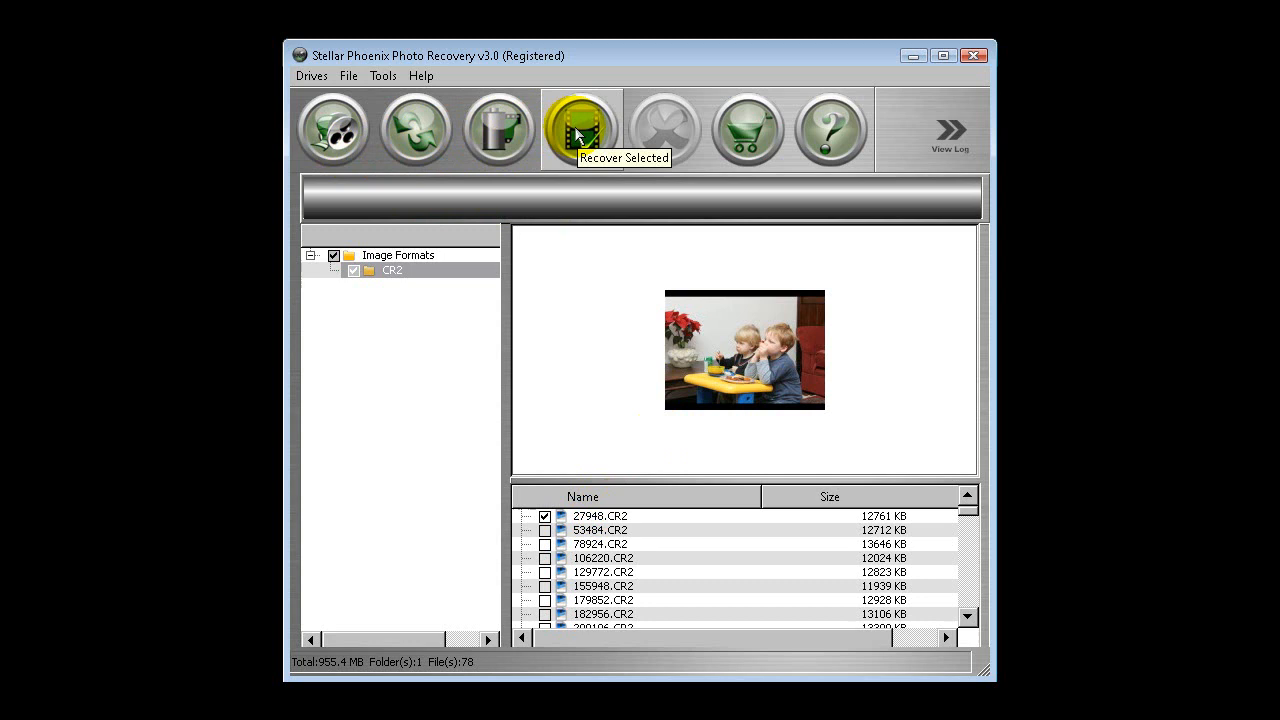
{"action": "left_click", "coordinate": [581, 128]}
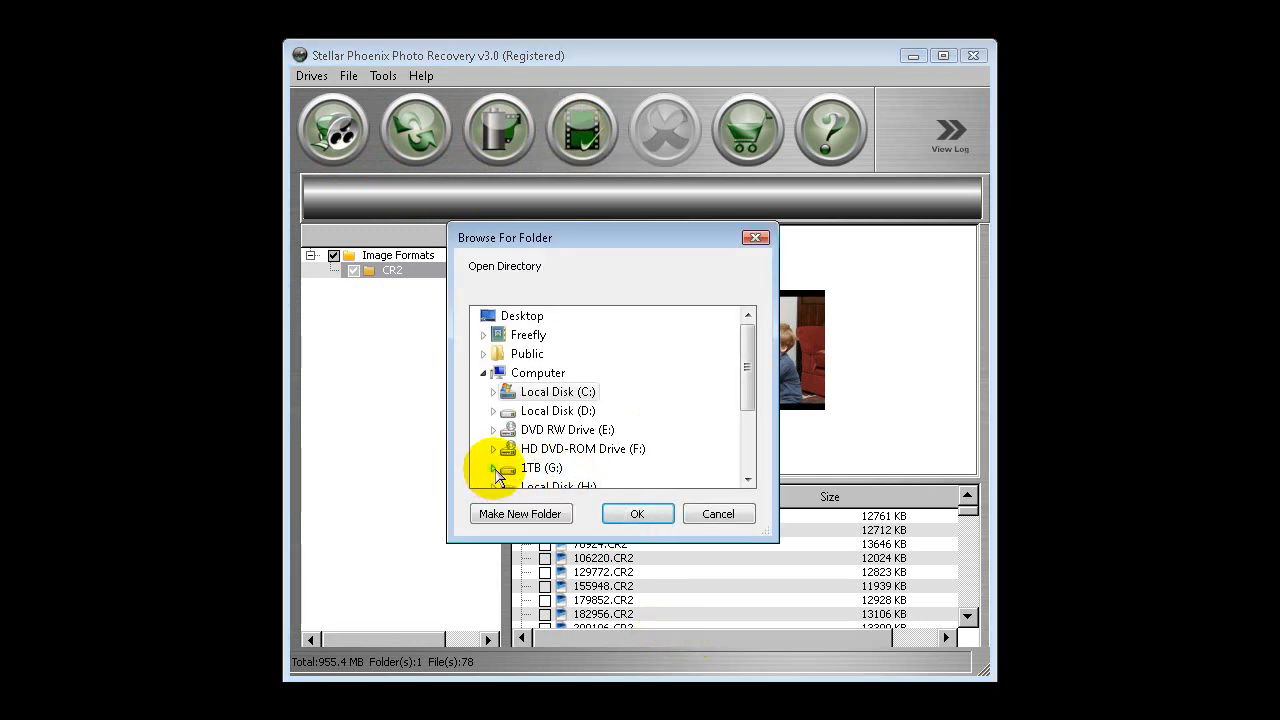
Step: Choose Websites (I:) > 1 GIG Card Recovery > Root as the destination folder
{"action": "scroll", "scroll_direction": "down", "scroll_amount": 3}
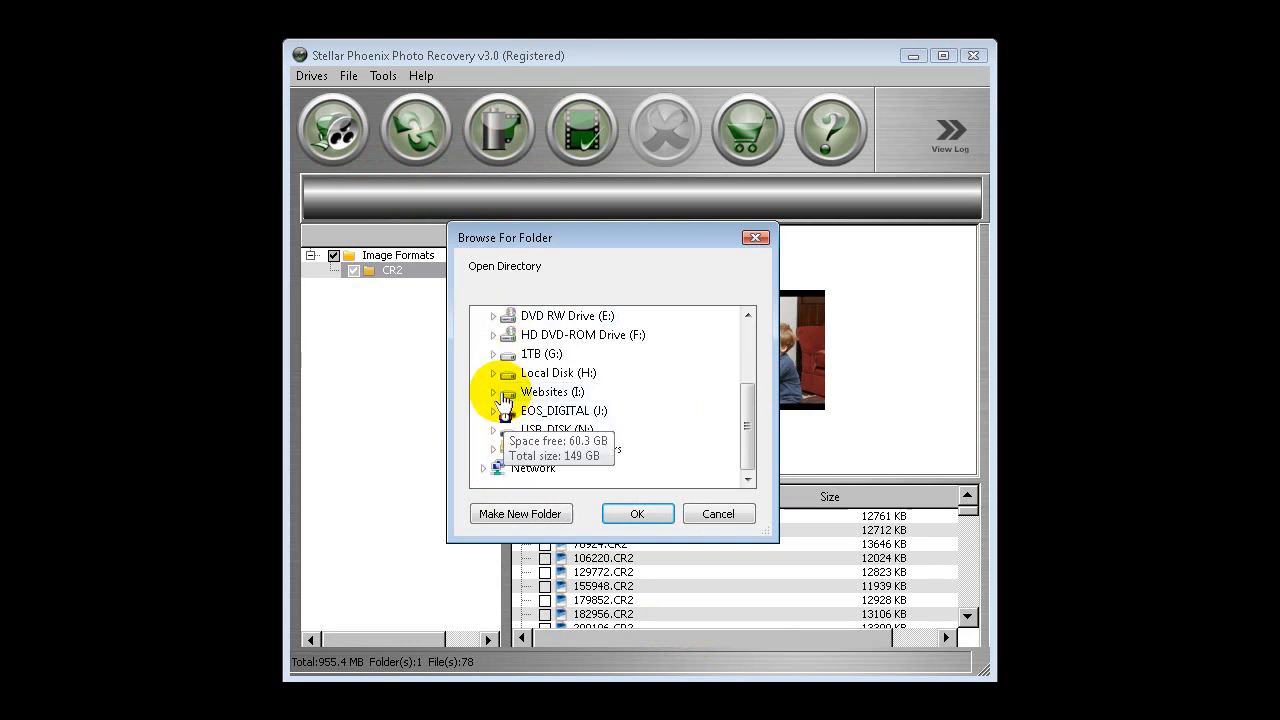
{"action": "left_click", "coordinate": [493, 391]}
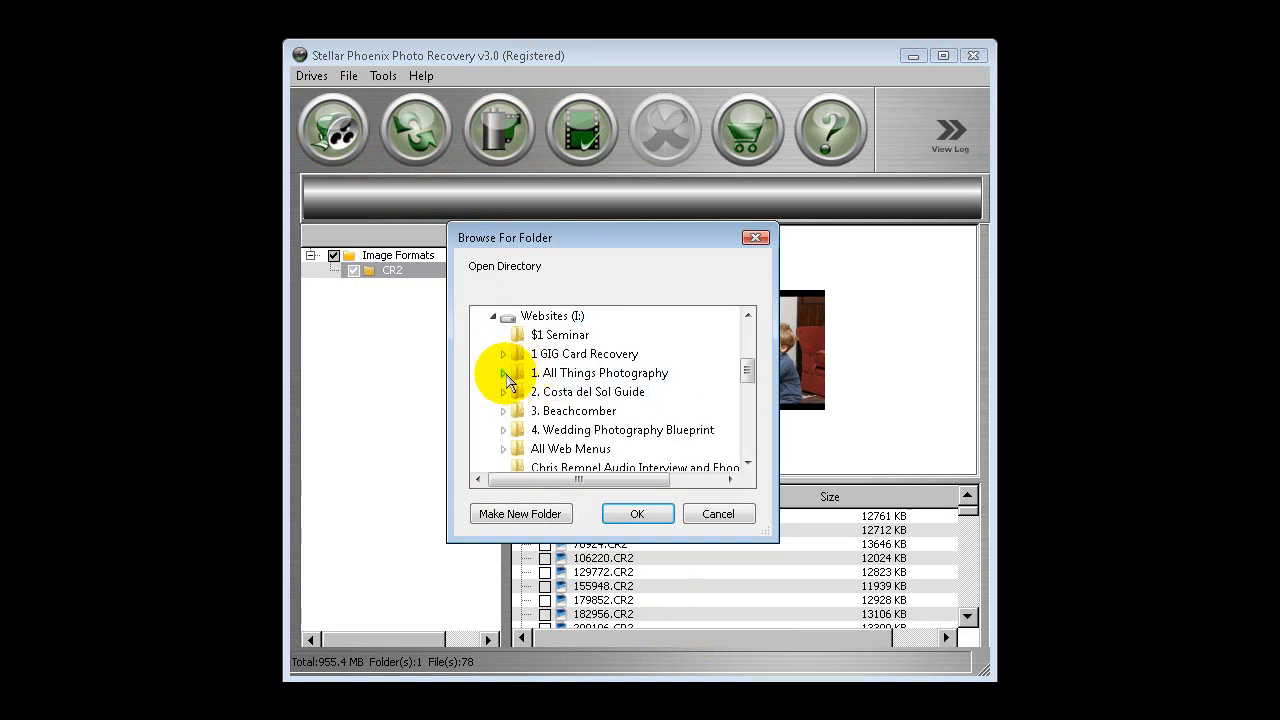
{"action": "left_click", "coordinate": [504, 353]}
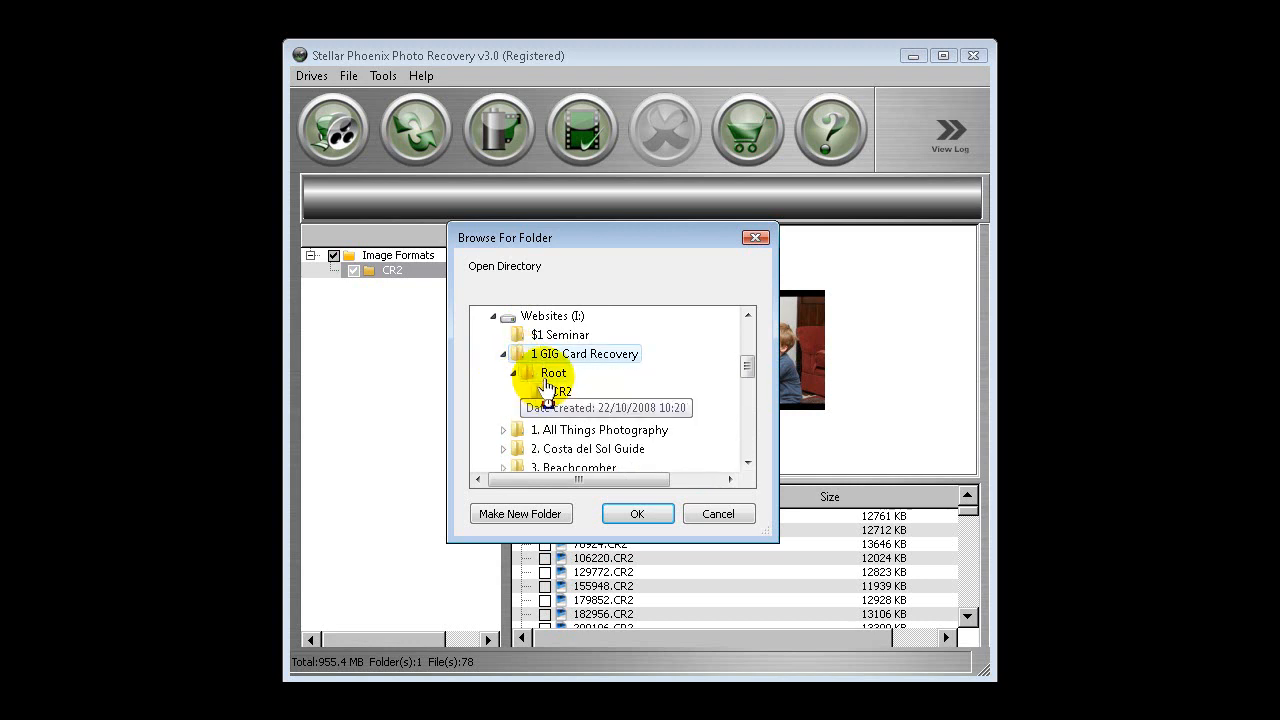
{"action": "left_click", "coordinate": [637, 513]}
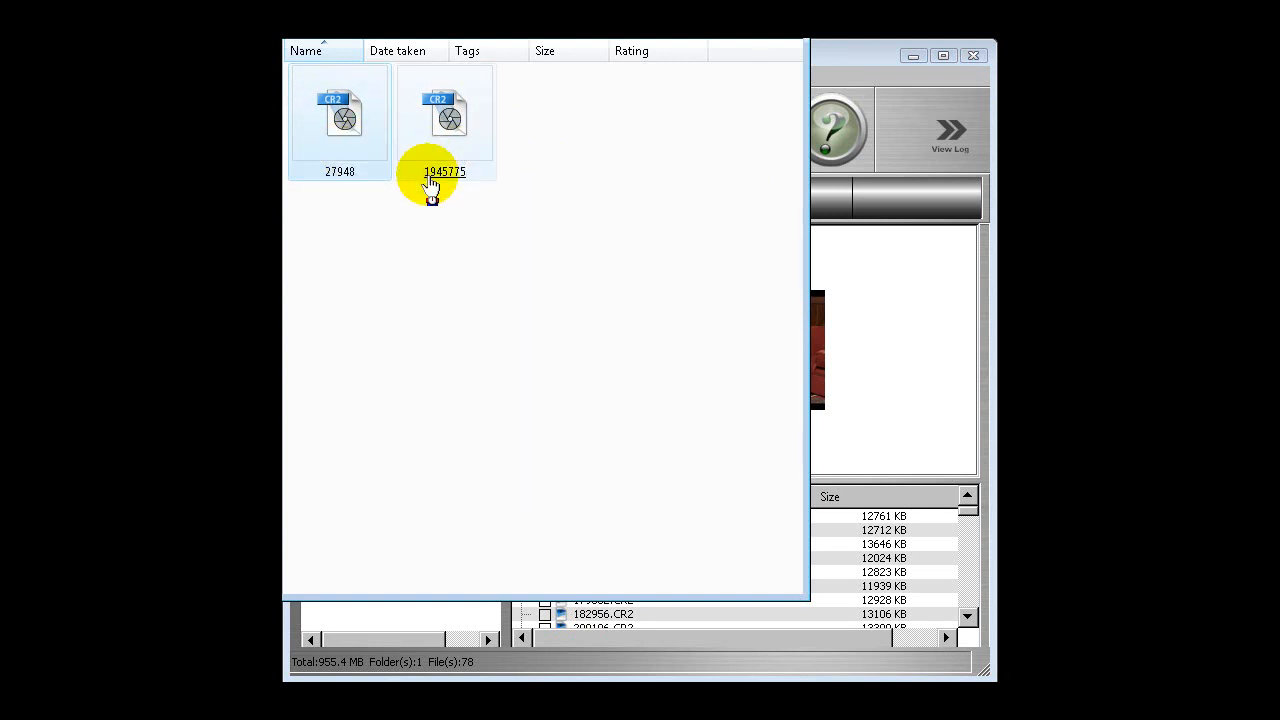
{"action": "mouse_move", "coordinate": [340, 135]}
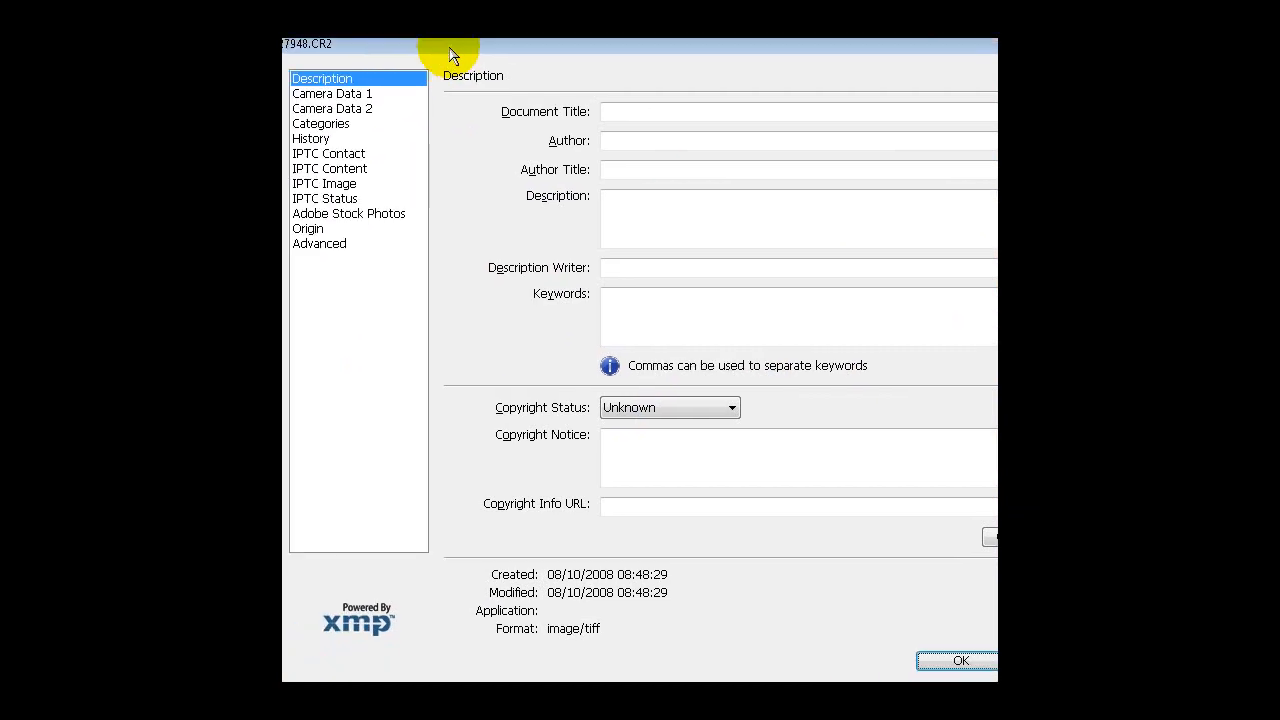
Step: Check 27948.CR2's Canon EOS 5D camera data, then close its file information
{"action": "left_click", "coordinate": [332, 93]}
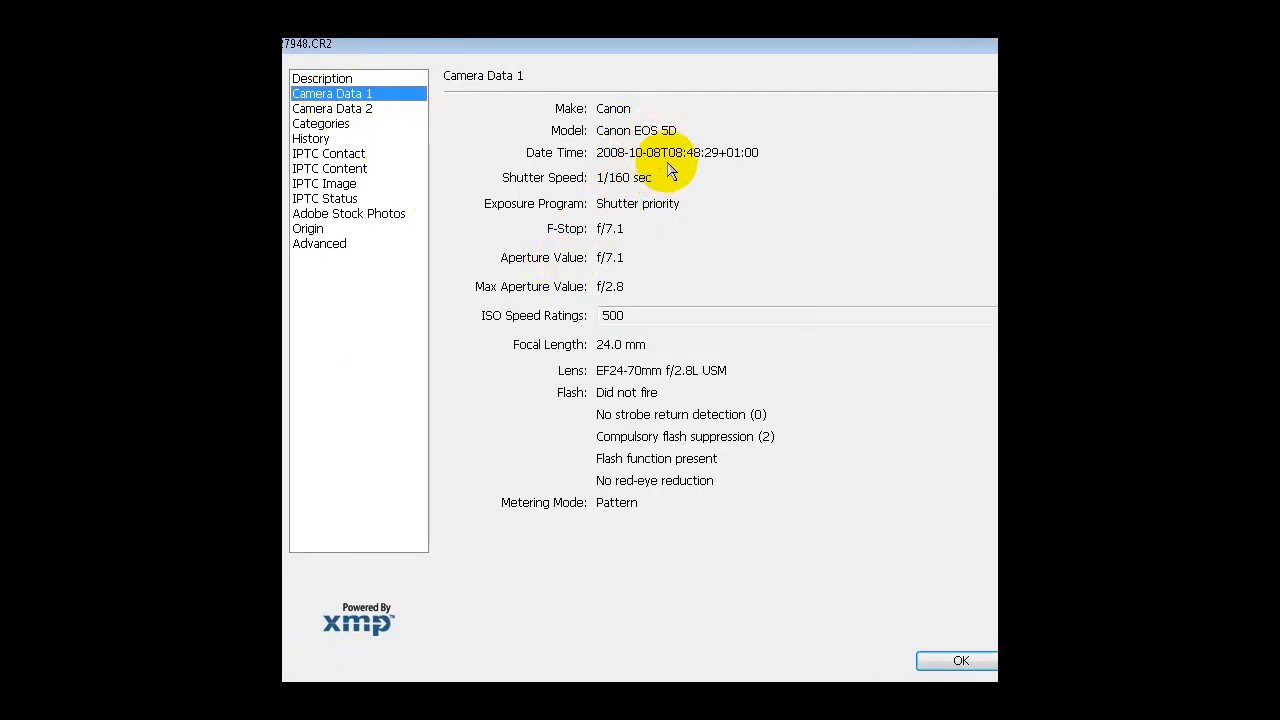
{"action": "mouse_move", "coordinate": [765, 388]}
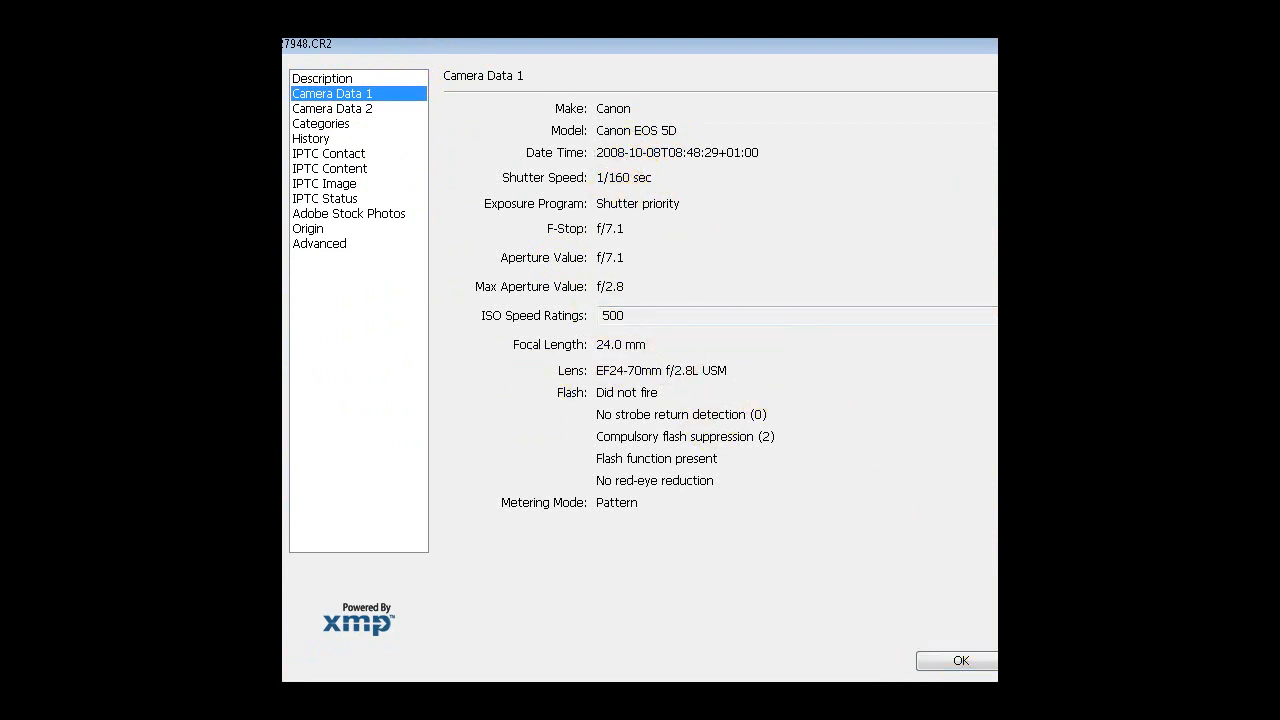
{"action": "left_click", "coordinate": [957, 660]}
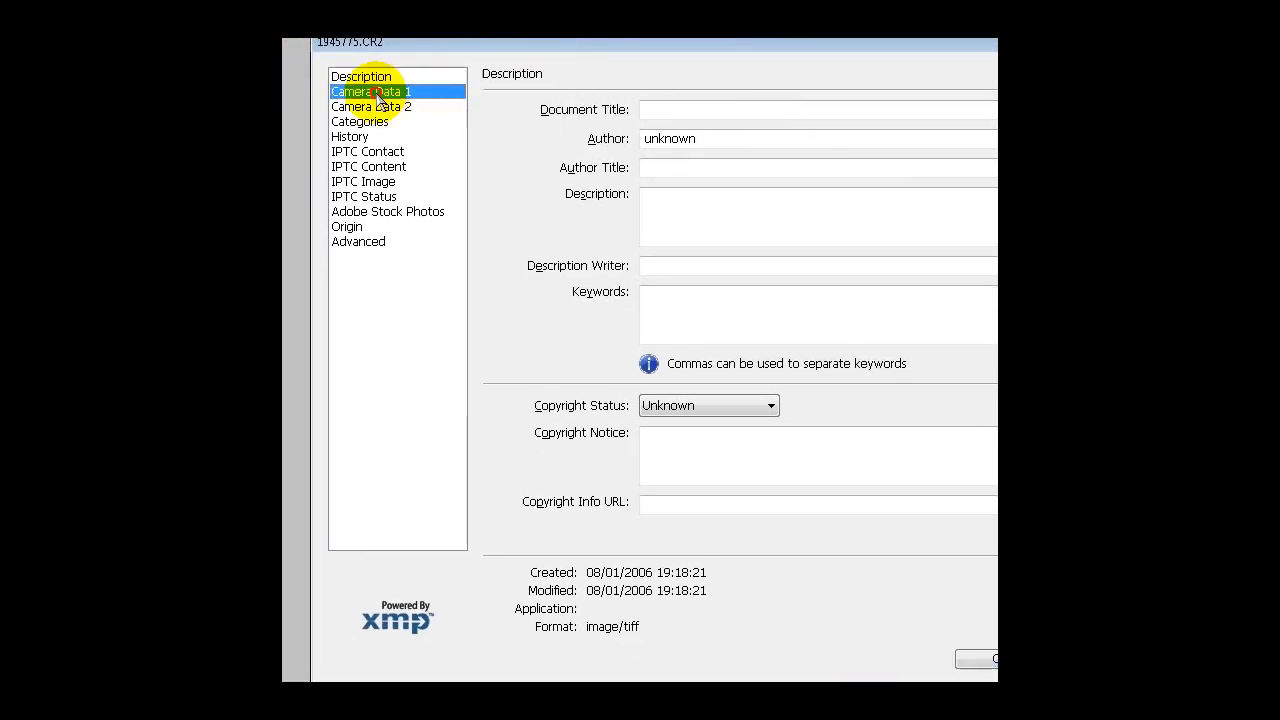
Step: Show Camera Data 1 for 1945775.CR2: Canon EOS 20D, 1/125 sec, f/8, ISO 1600
{"action": "left_click", "coordinate": [371, 91]}
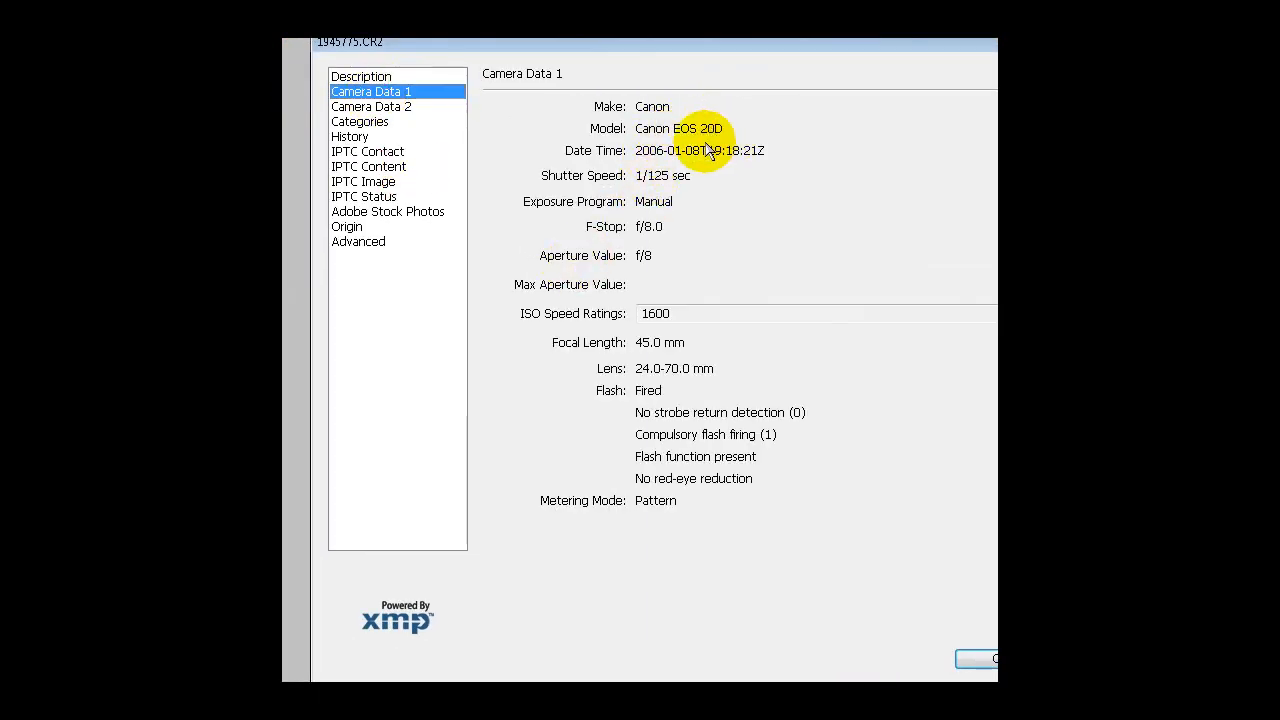
{"action": "mouse_move", "coordinate": [715, 140]}
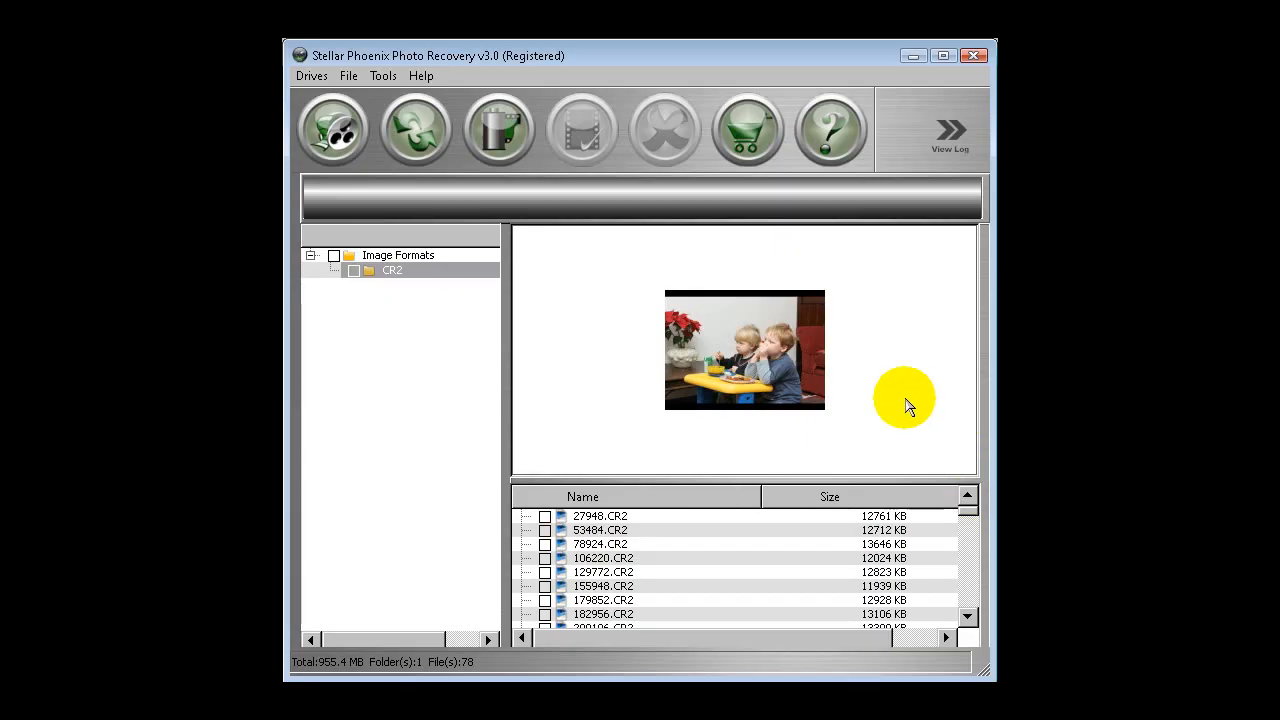
{"action": "mouse_move", "coordinate": [690, 405]}
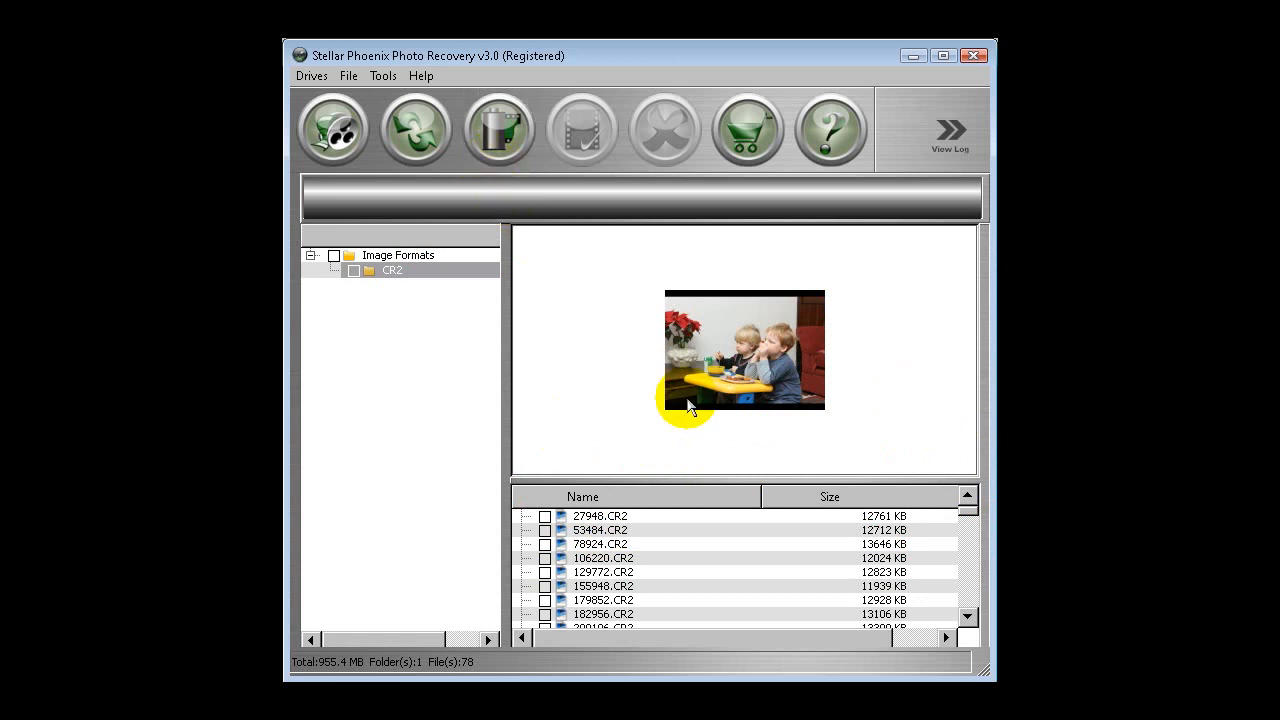